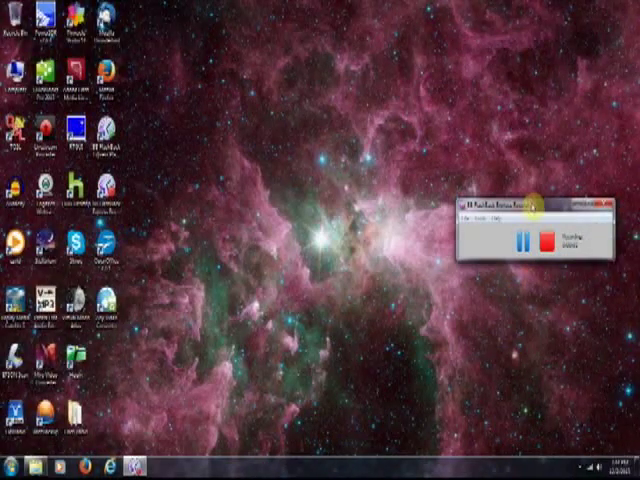
mouse_move(551, 390)
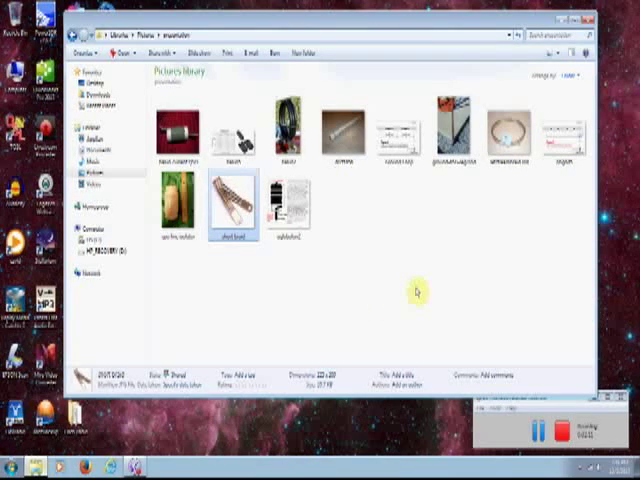
mouse_move(464, 278)
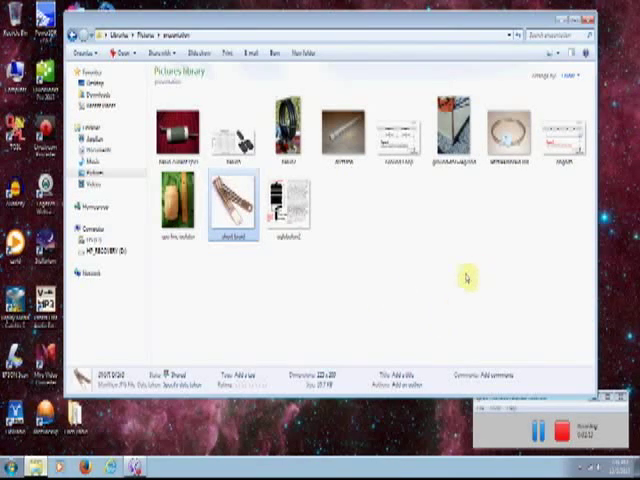
mouse_move(451, 271)
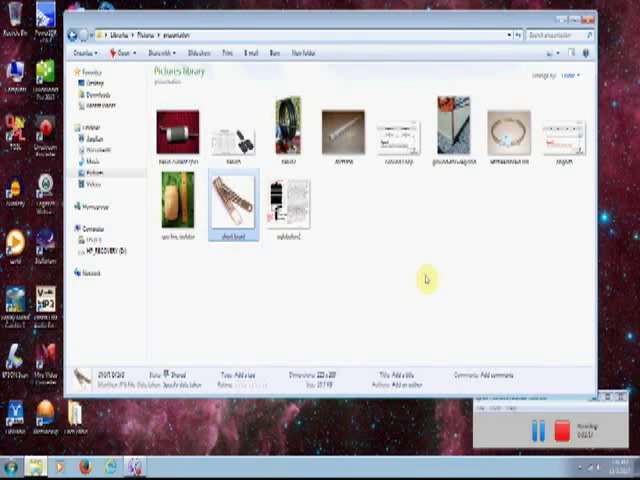
mouse_move(406, 281)
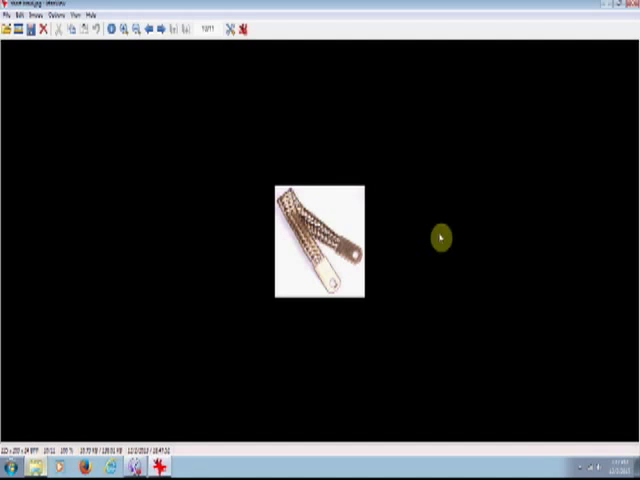
mouse_move(428, 234)
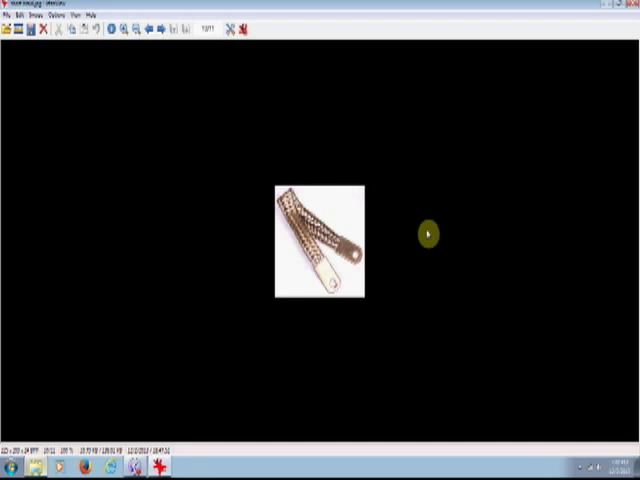
mouse_move(383, 277)
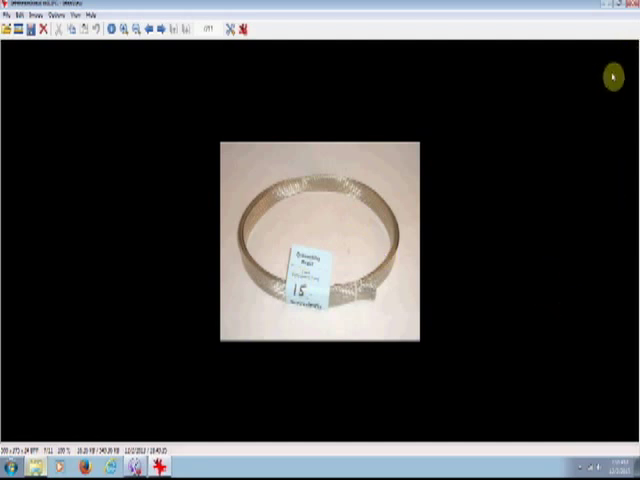
mouse_move(590, 58)
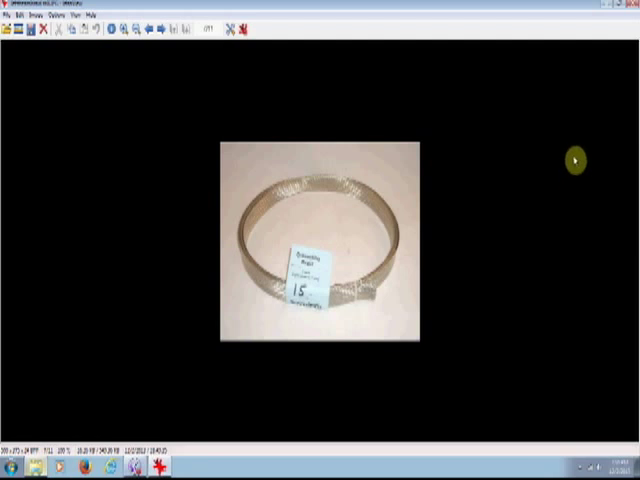
mouse_move(570, 322)
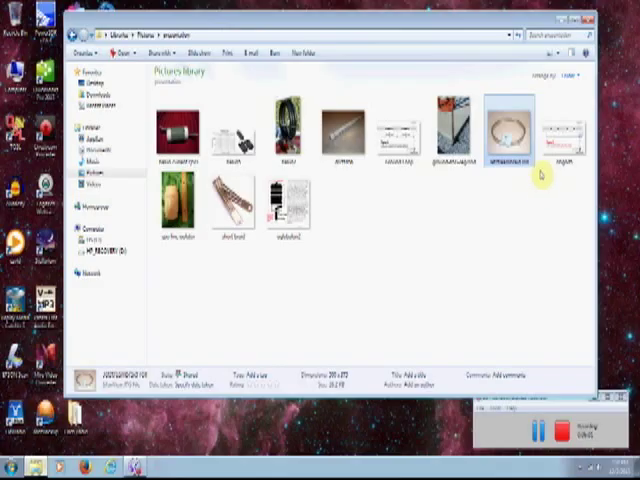
mouse_move(467, 244)
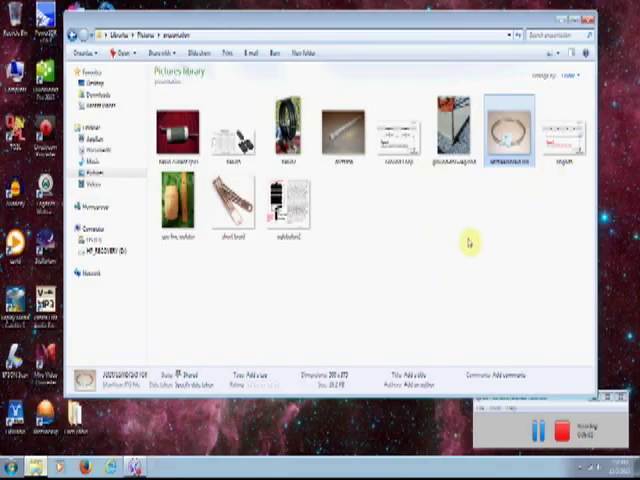
mouse_move(480, 243)
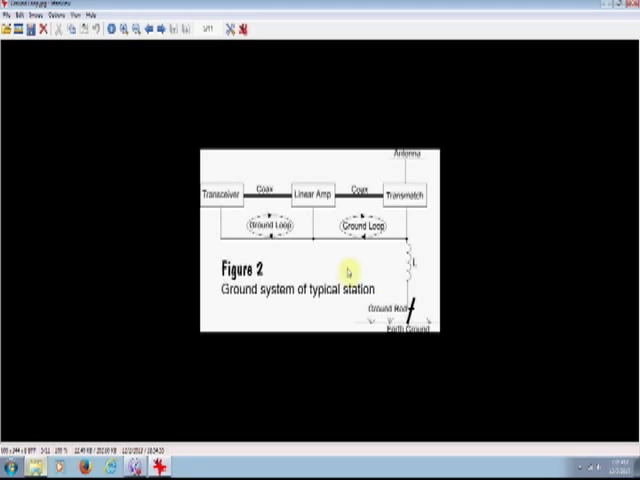
mouse_move(367, 249)
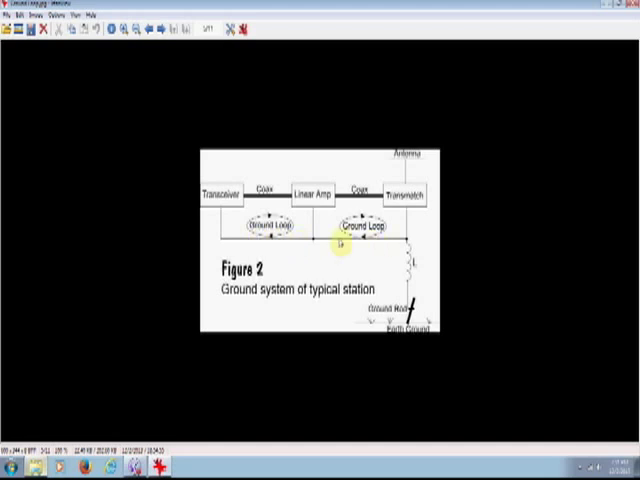
mouse_move(372, 253)
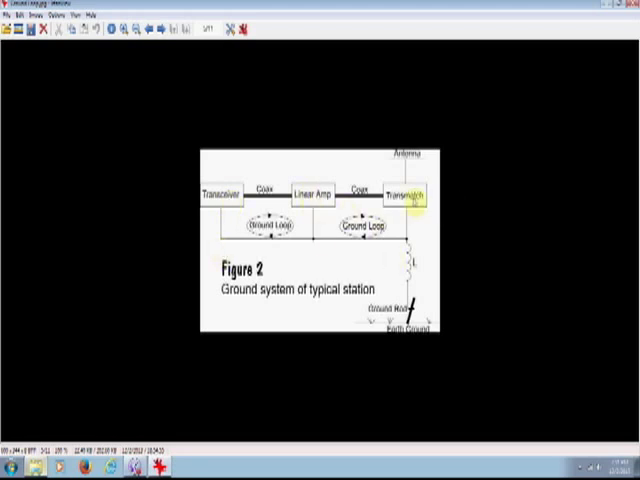
mouse_move(532, 228)
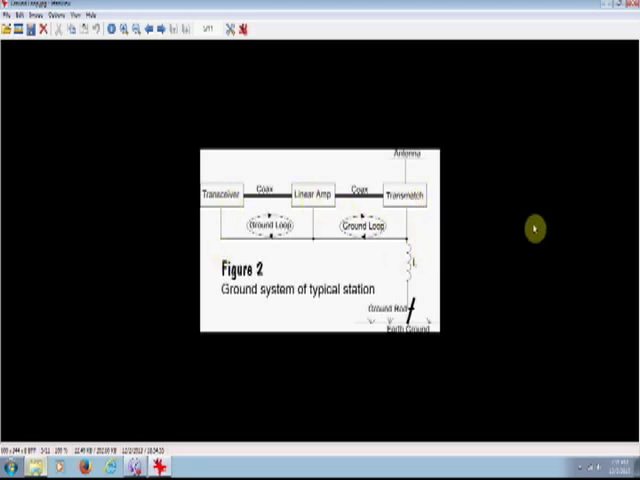
mouse_move(385, 217)
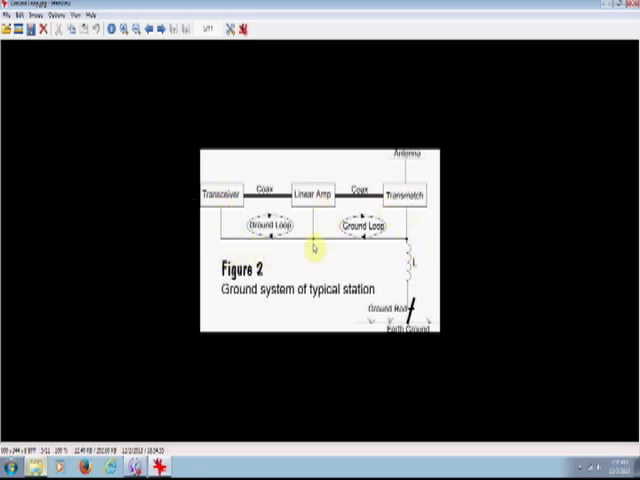
mouse_move(542, 247)
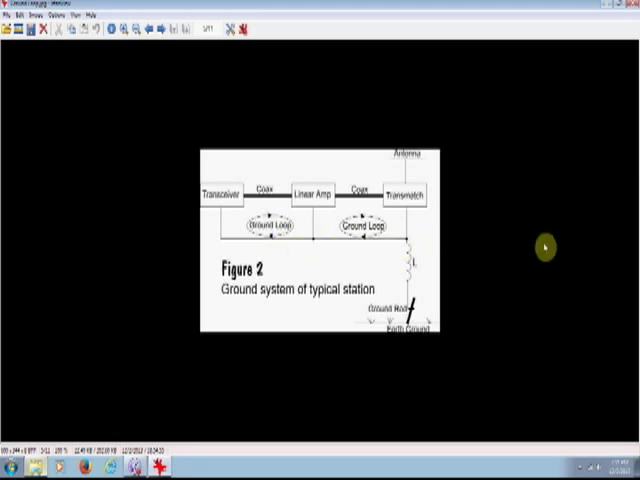
mouse_move(408, 243)
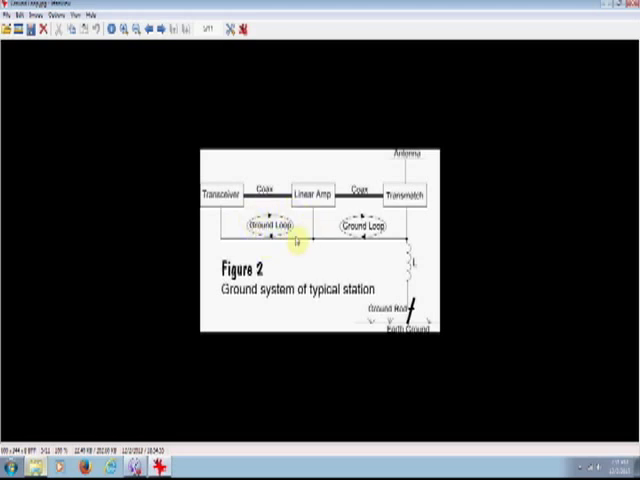
mouse_move(368, 224)
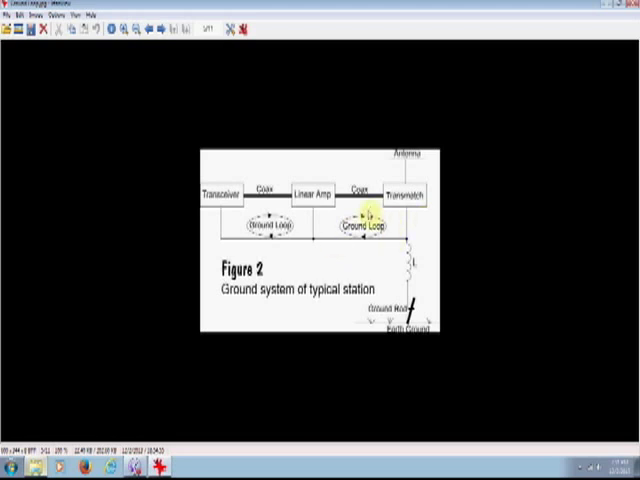
mouse_move(580, 237)
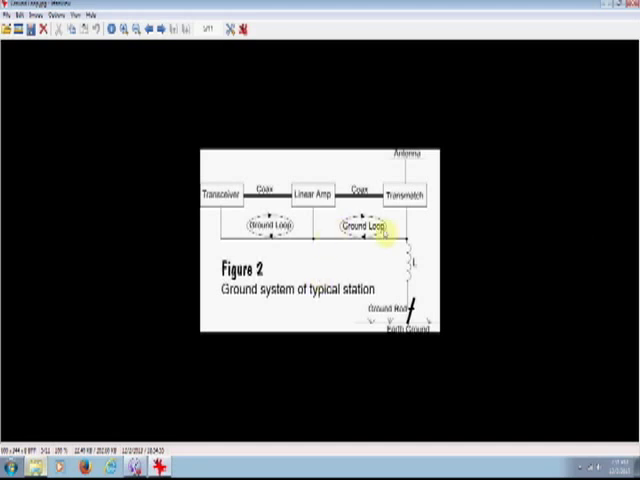
mouse_move(467, 196)
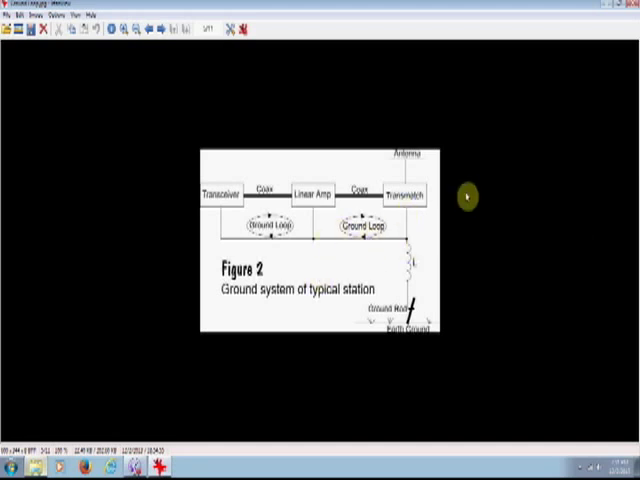
mouse_move(490, 262)
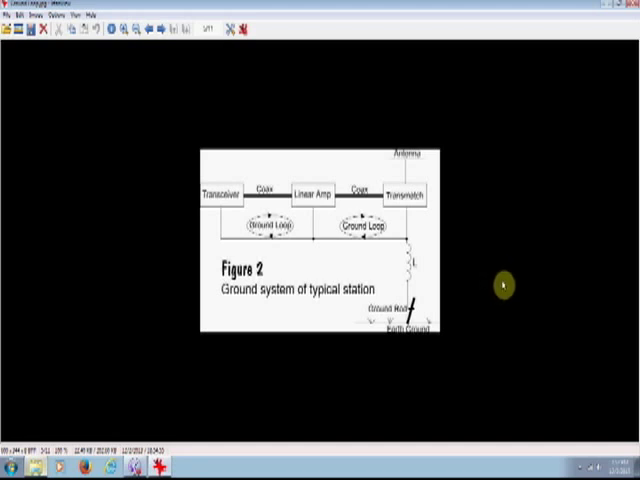
mouse_move(510, 283)
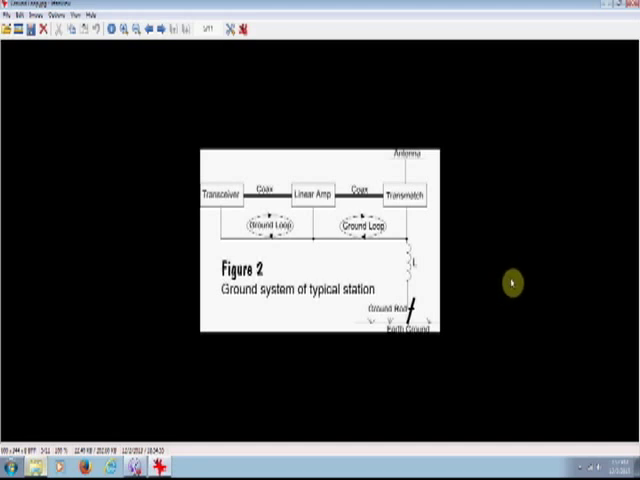
mouse_move(502, 284)
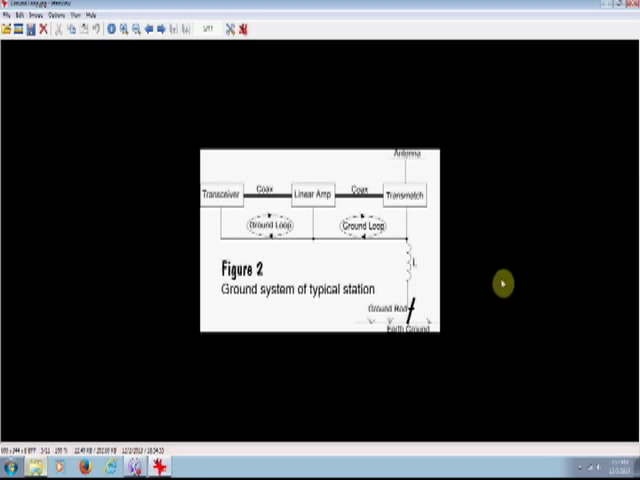
mouse_move(500, 297)
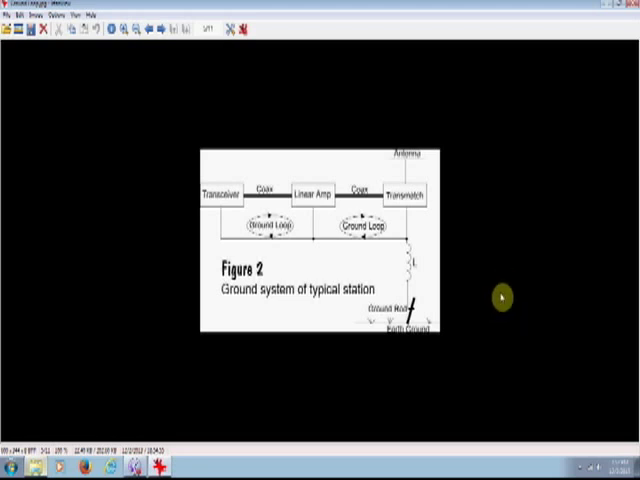
mouse_move(503, 278)
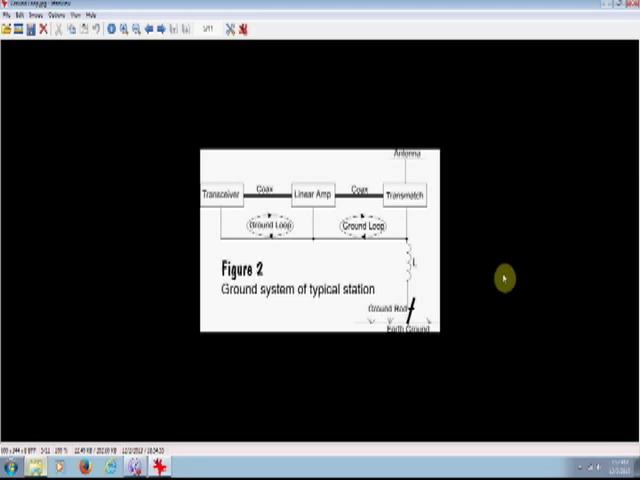
mouse_move(508, 270)
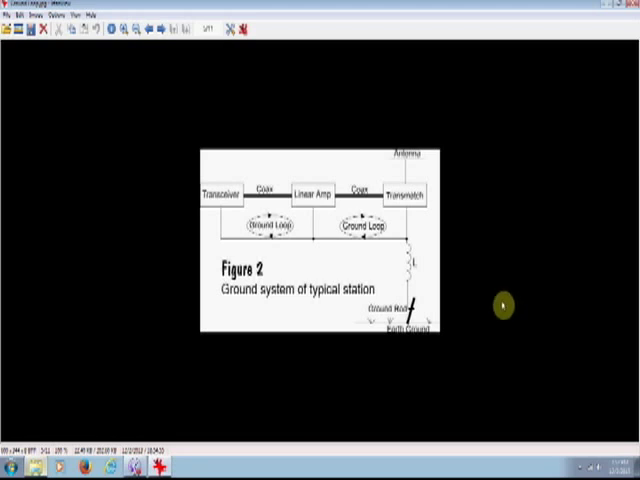
mouse_move(520, 240)
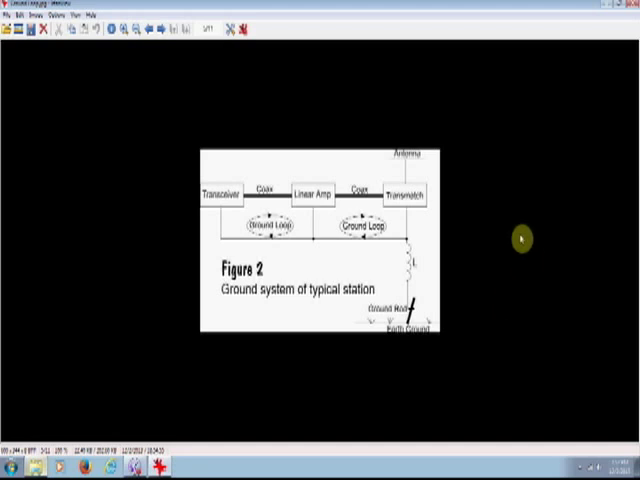
mouse_move(502, 248)
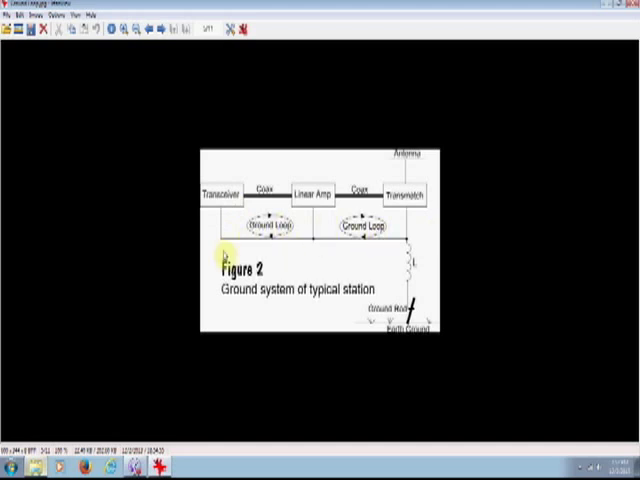
mouse_move(467, 240)
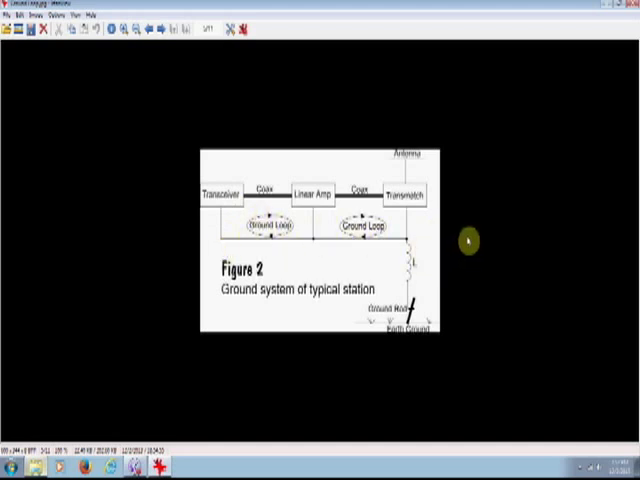
mouse_move(521, 284)
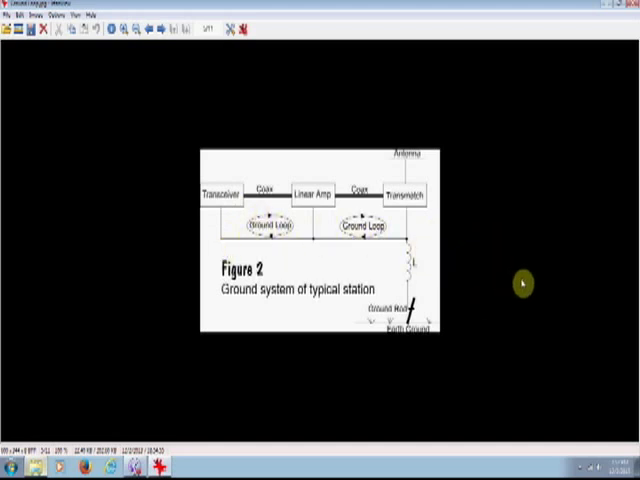
mouse_move(565, 256)
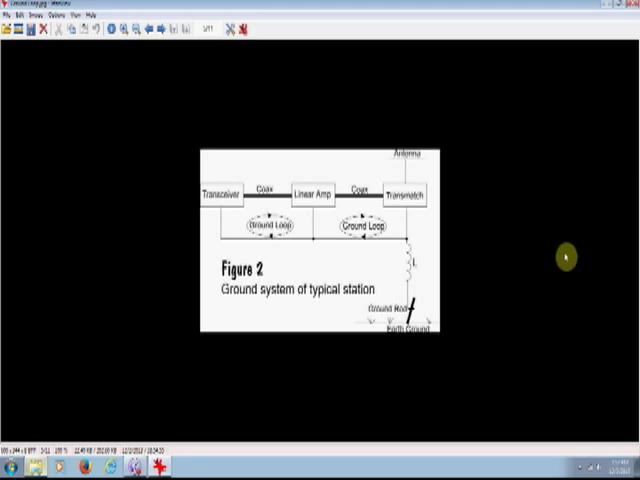
mouse_move(542, 224)
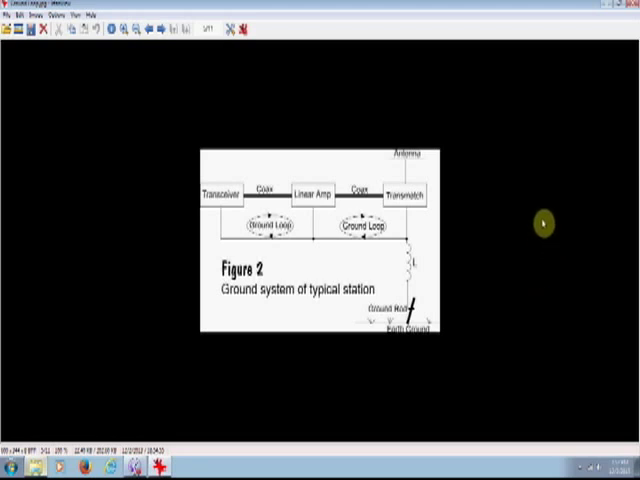
mouse_move(550, 221)
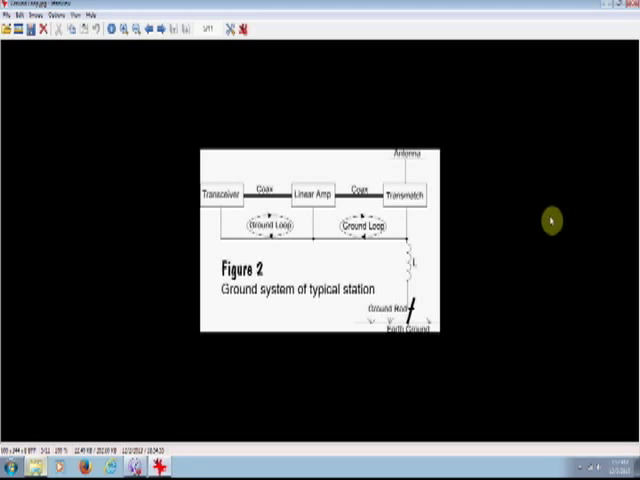
mouse_move(581, 174)
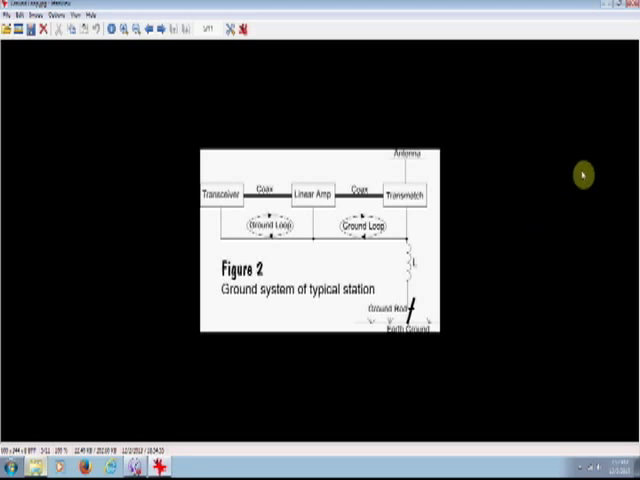
mouse_move(565, 218)
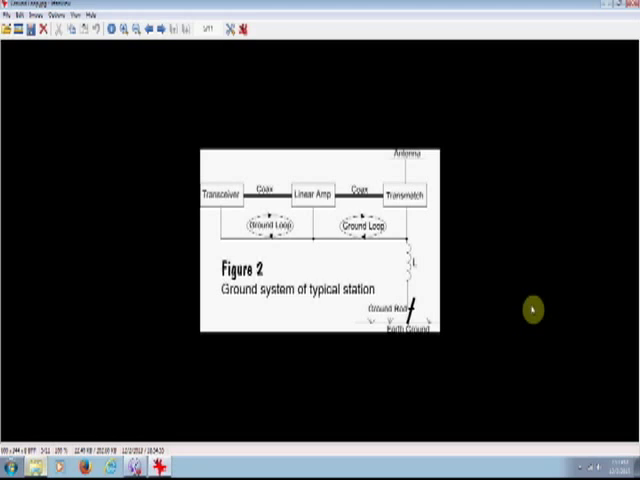
mouse_move(515, 311)
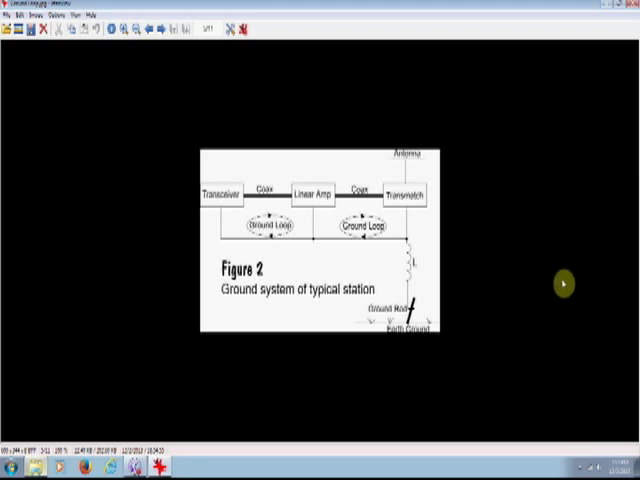
mouse_move(557, 285)
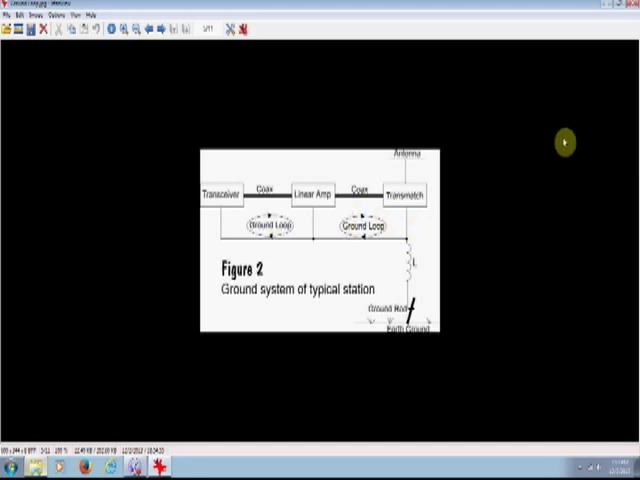
mouse_move(631, 160)
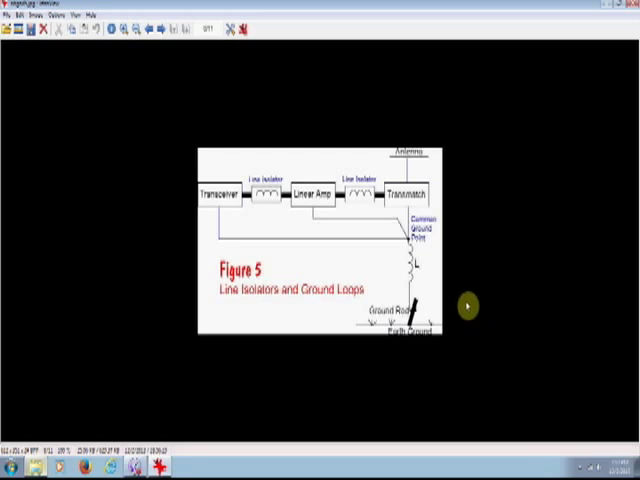
mouse_move(453, 250)
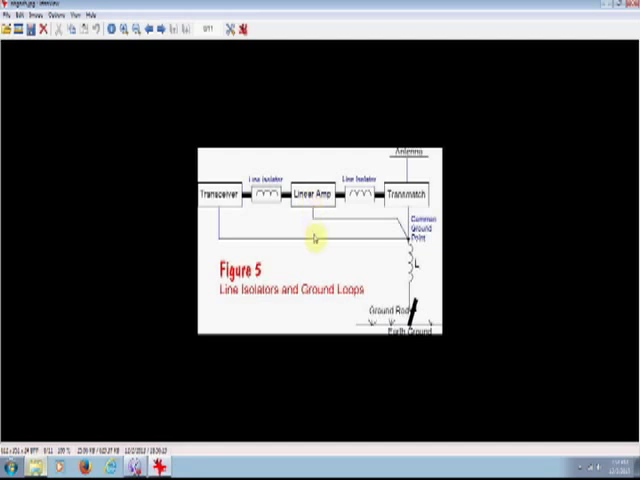
mouse_move(371, 246)
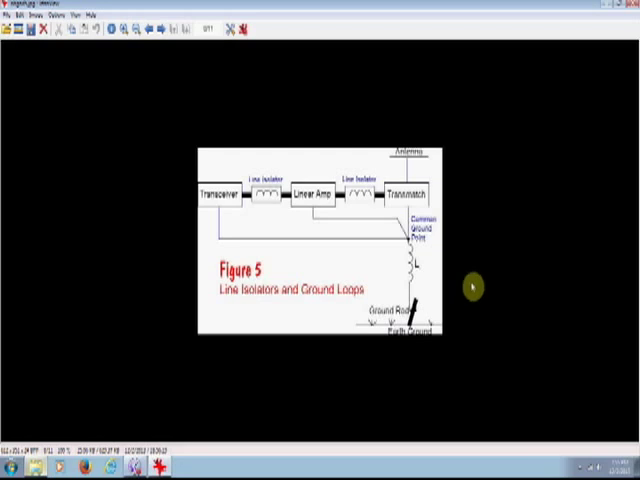
mouse_move(616, 215)
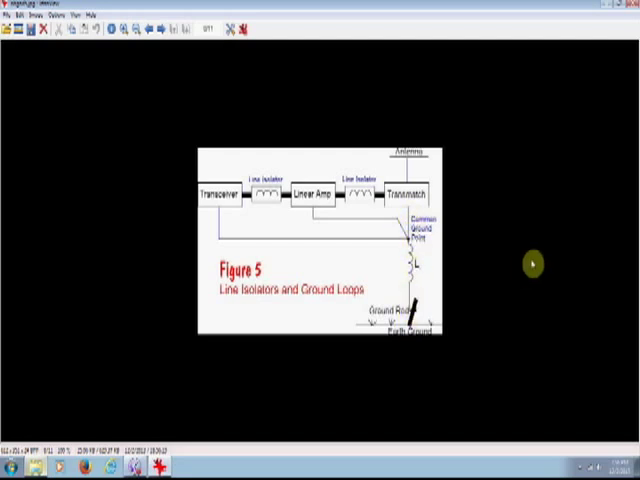
mouse_move(483, 238)
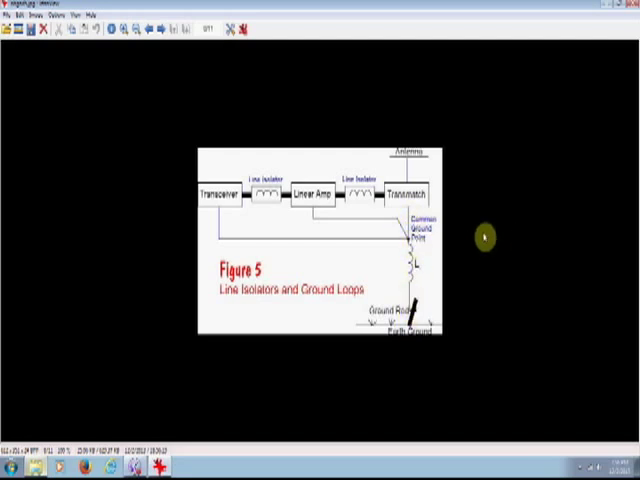
mouse_move(470, 288)
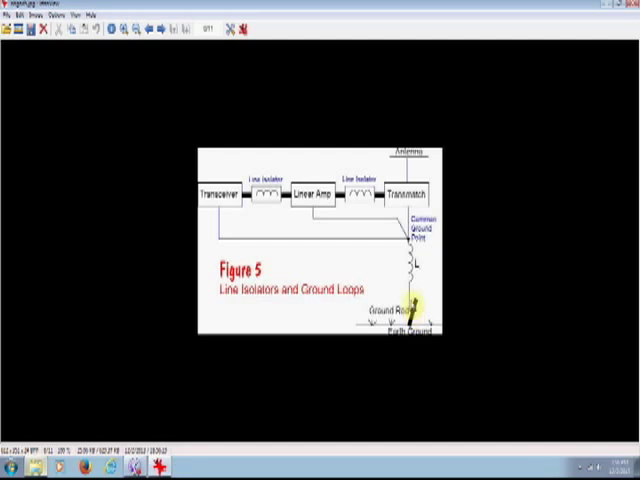
mouse_move(477, 234)
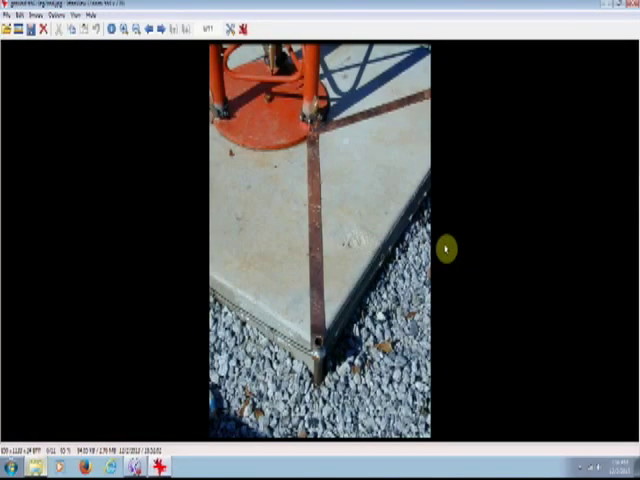
mouse_move(197, 96)
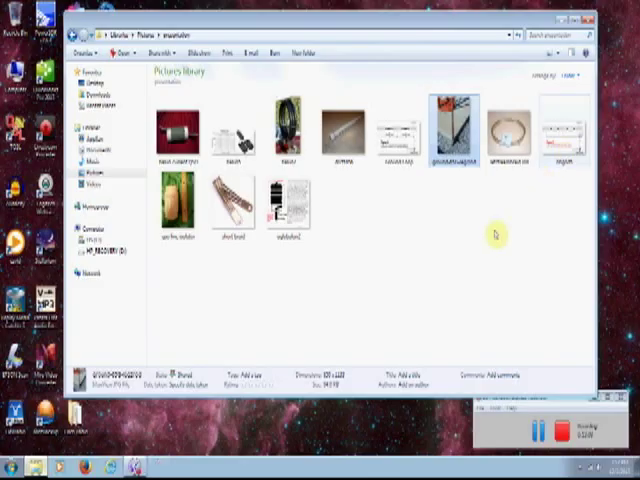
mouse_move(428, 285)
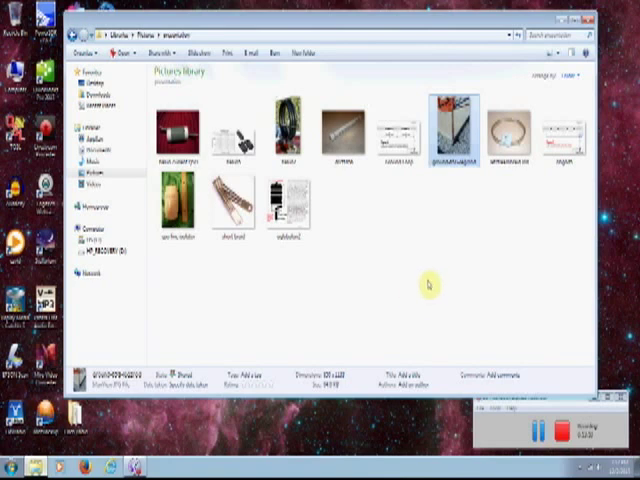
mouse_move(406, 258)
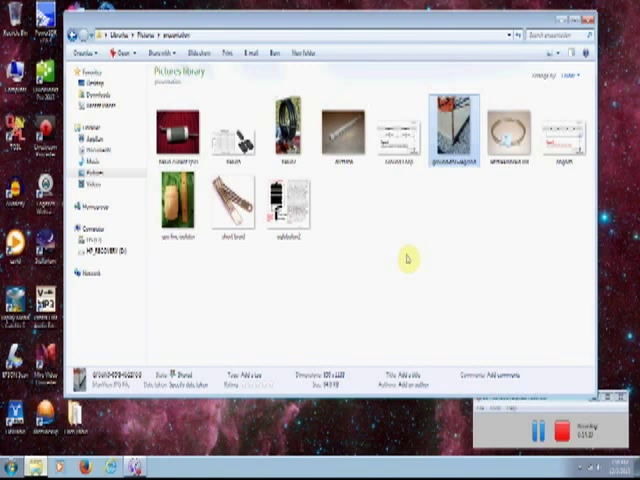
mouse_move(442, 258)
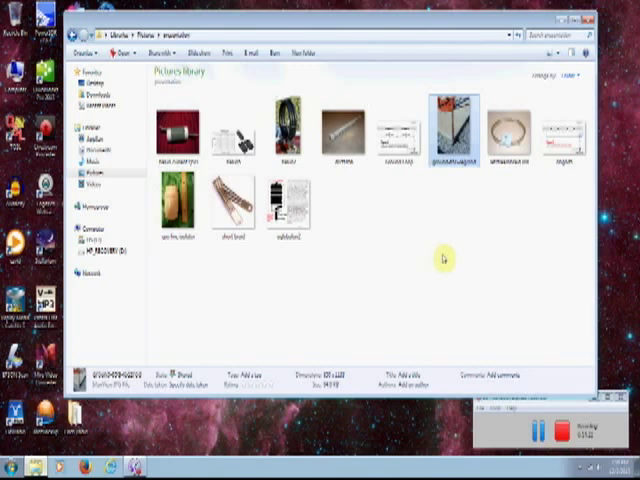
mouse_move(386, 267)
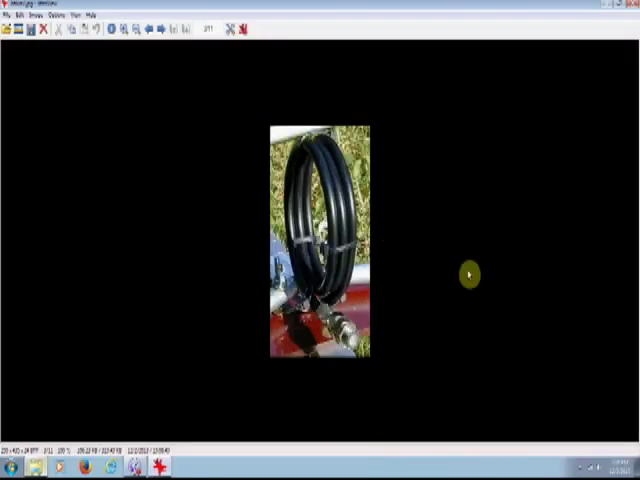
mouse_move(544, 240)
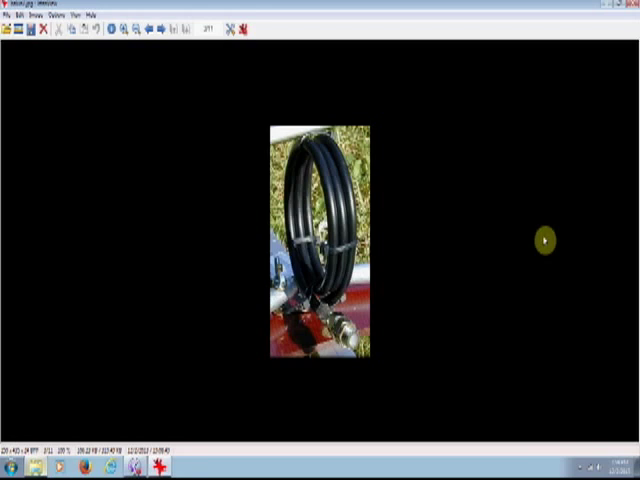
mouse_move(560, 353)
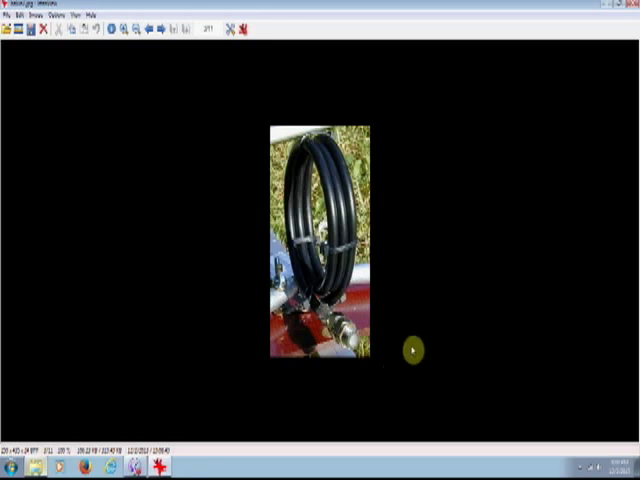
mouse_move(438, 344)
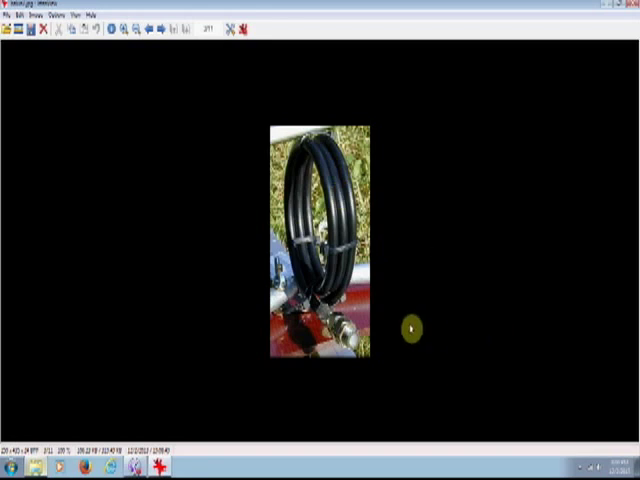
mouse_move(604, 201)
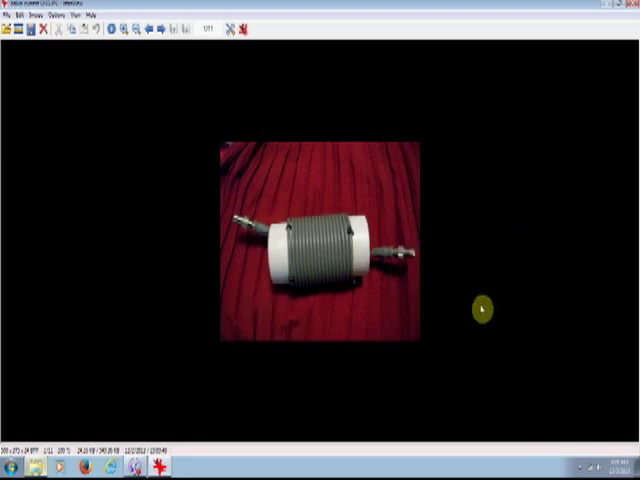
mouse_move(487, 298)
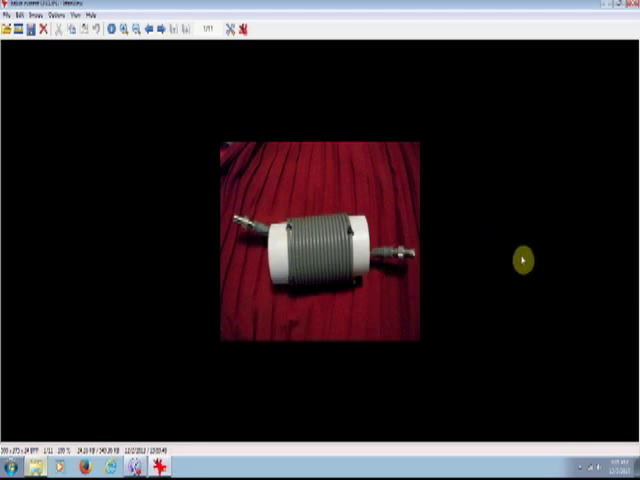
mouse_move(564, 291)
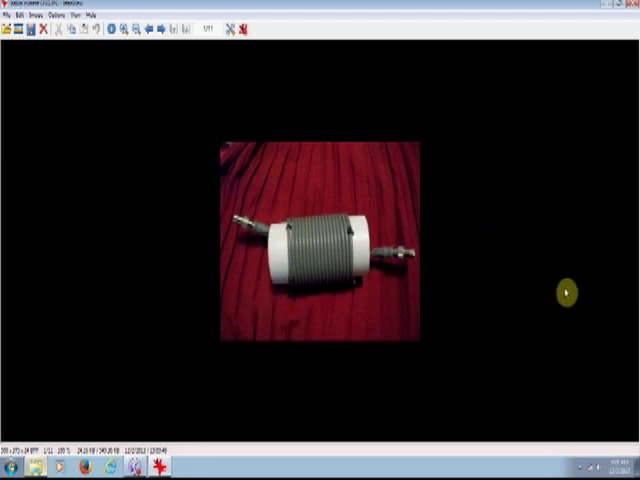
mouse_move(544, 261)
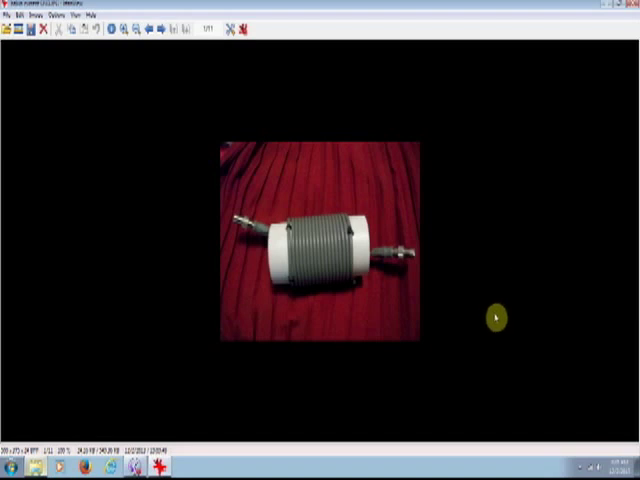
mouse_move(497, 290)
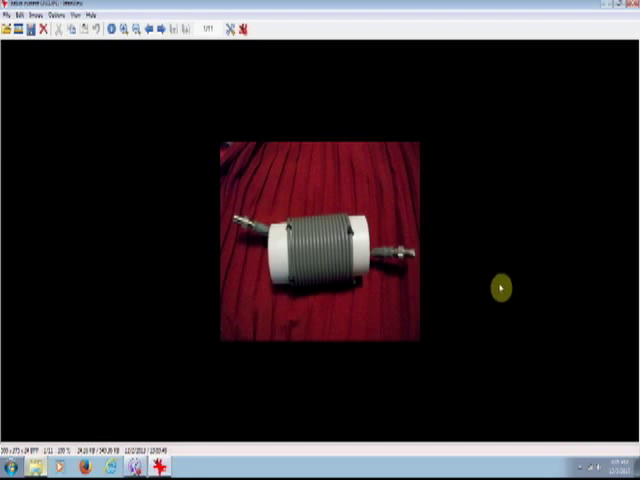
mouse_move(494, 305)
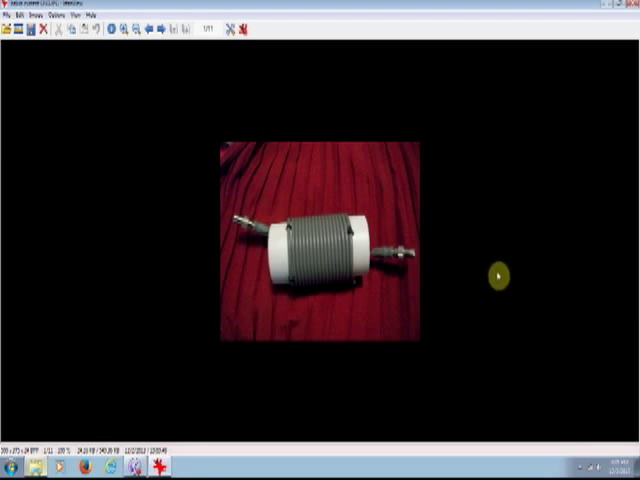
mouse_move(504, 223)
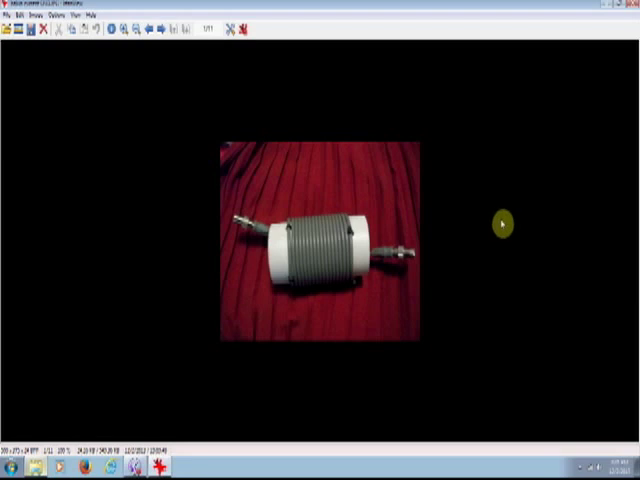
mouse_move(506, 234)
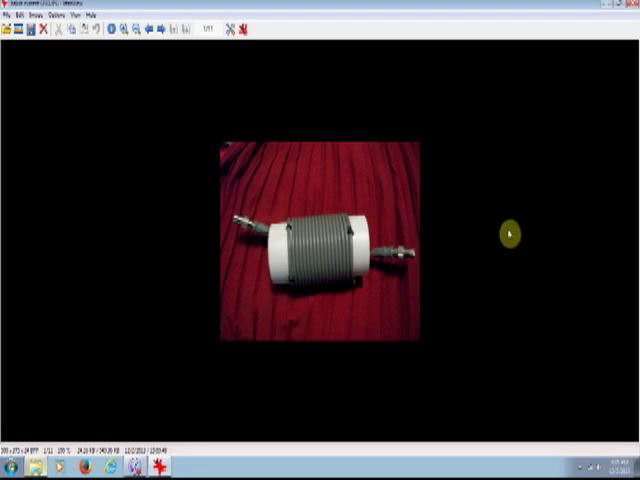
mouse_move(516, 229)
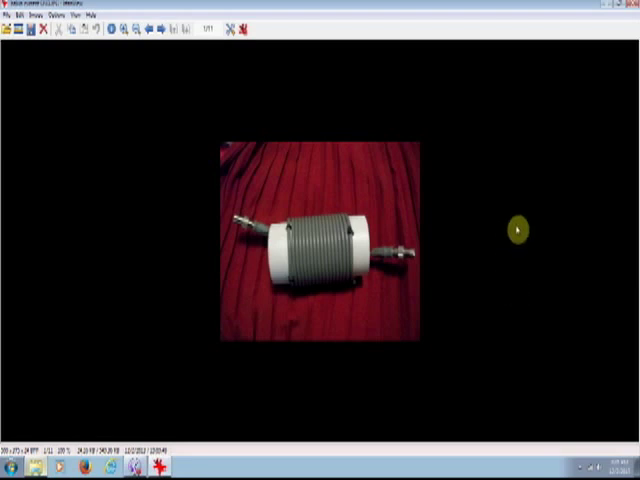
mouse_move(522, 254)
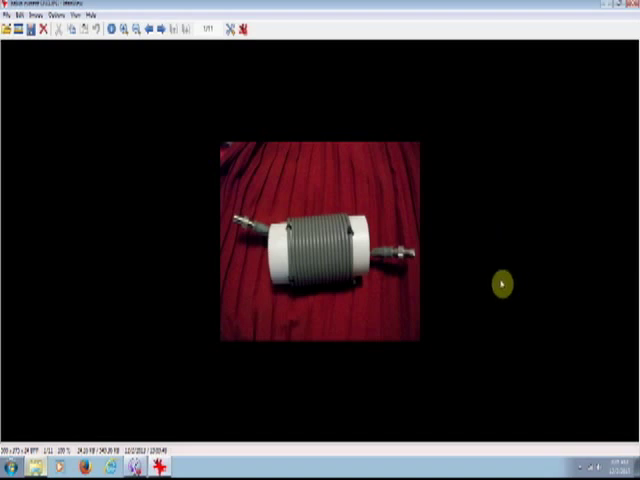
mouse_move(467, 278)
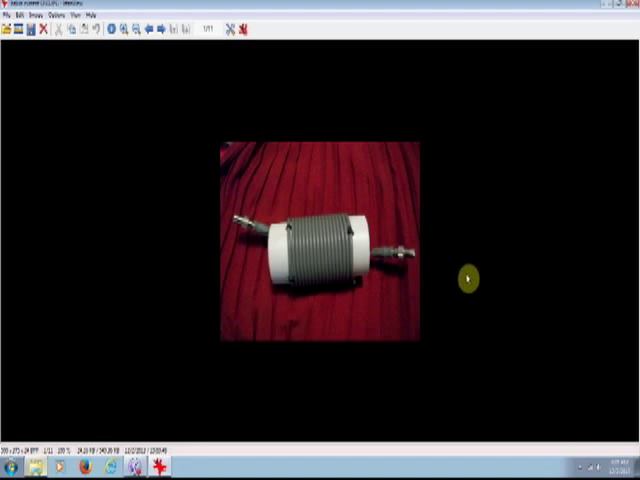
mouse_move(496, 273)
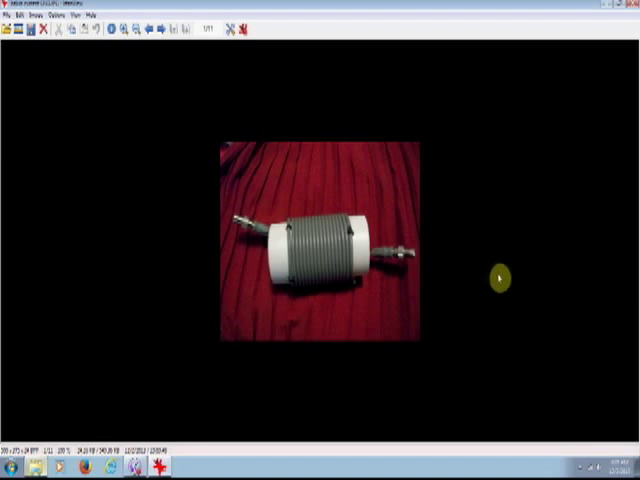
mouse_move(510, 258)
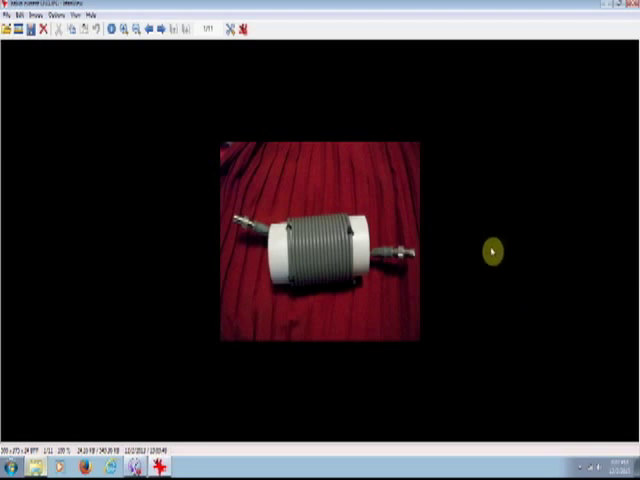
mouse_move(491, 240)
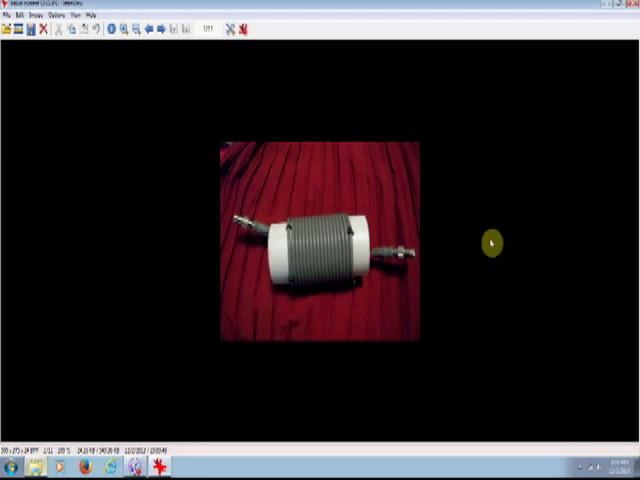
mouse_move(490, 241)
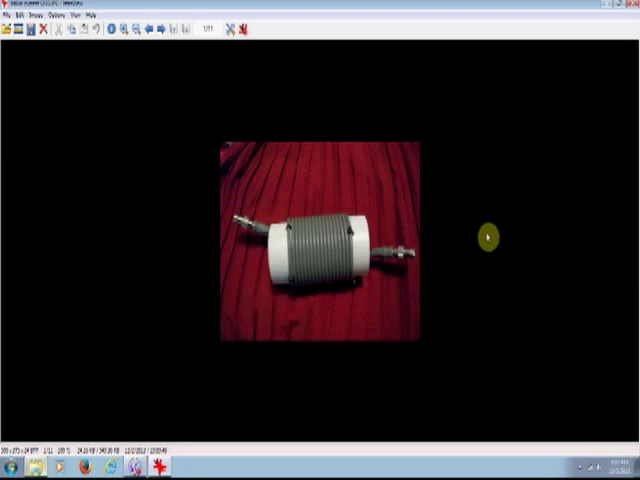
mouse_move(490, 315)
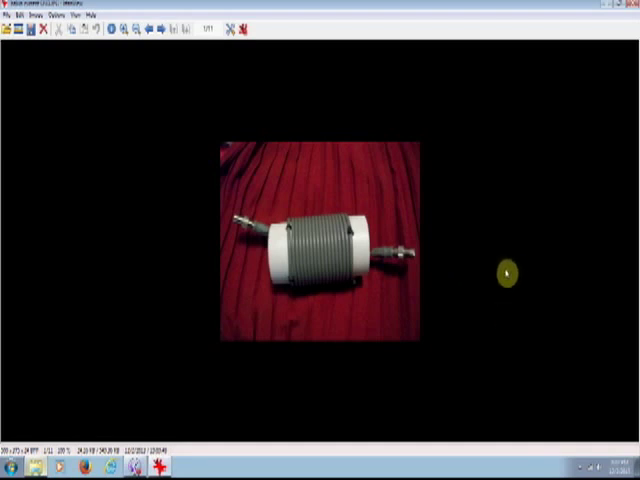
mouse_move(460, 276)
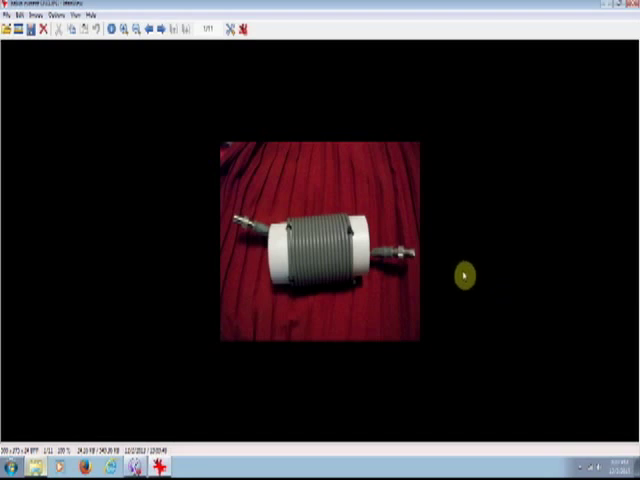
mouse_move(453, 211)
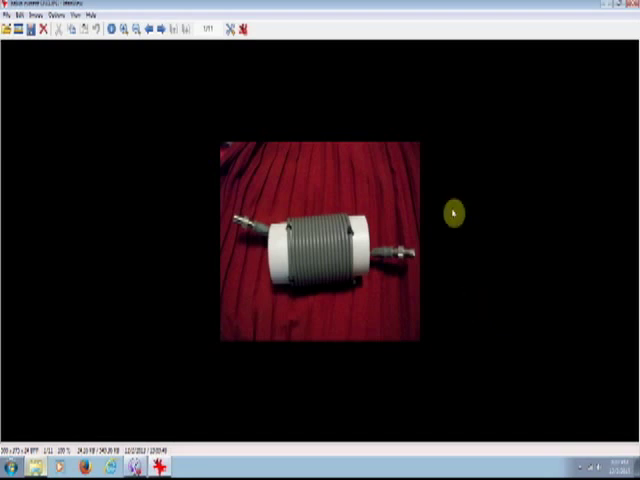
mouse_move(502, 269)
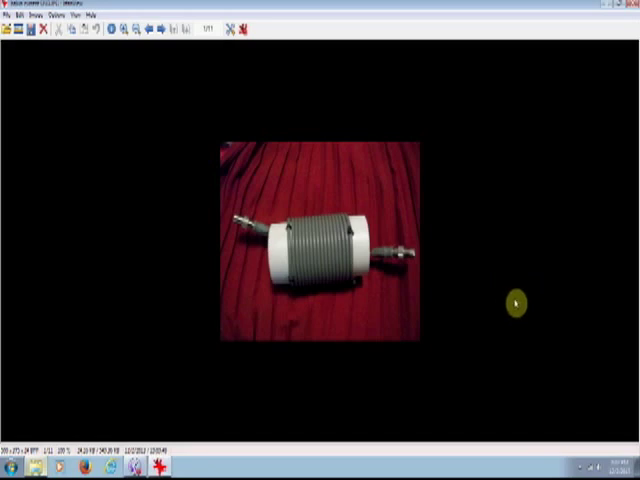
mouse_move(617, 62)
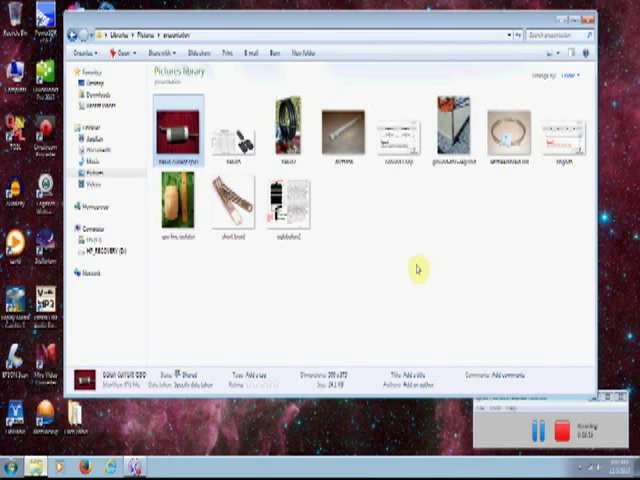
mouse_move(396, 260)
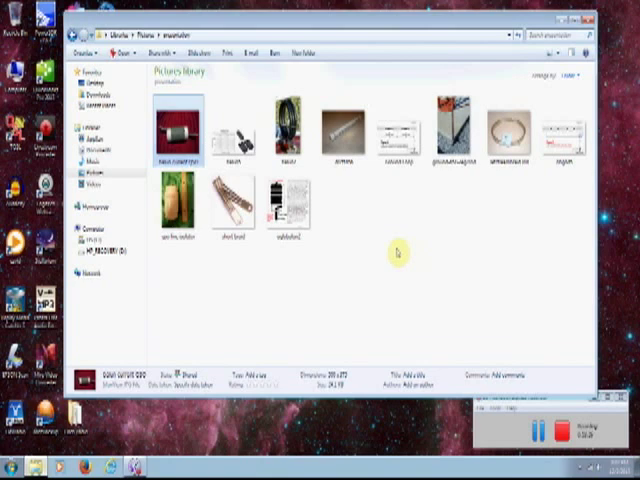
mouse_move(390, 260)
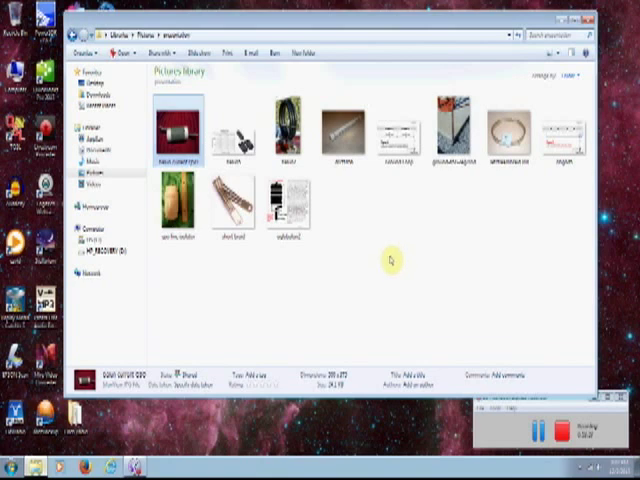
mouse_move(396, 242)
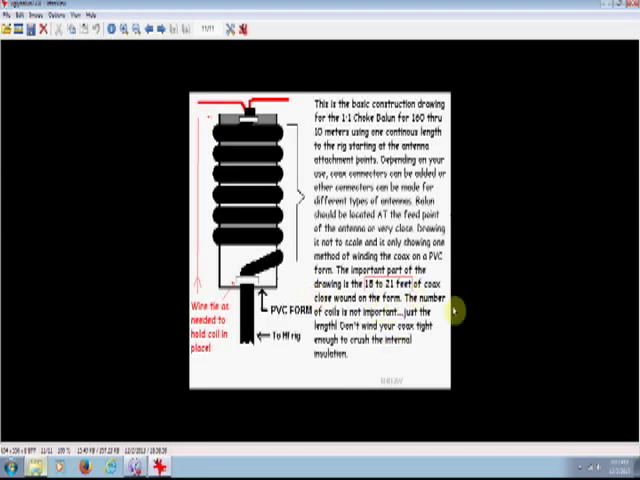
mouse_move(476, 317)
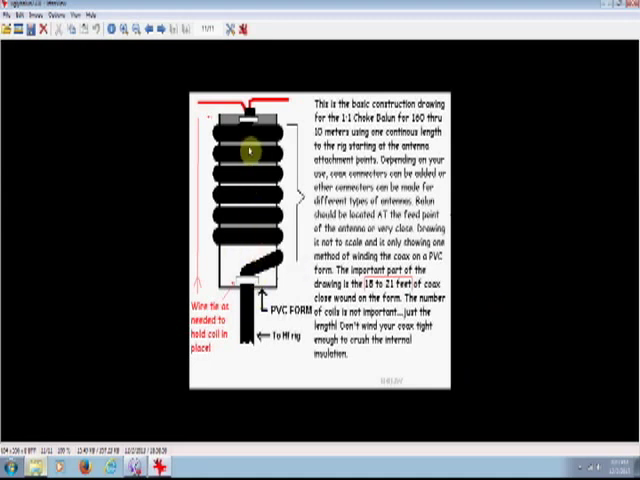
mouse_move(251, 205)
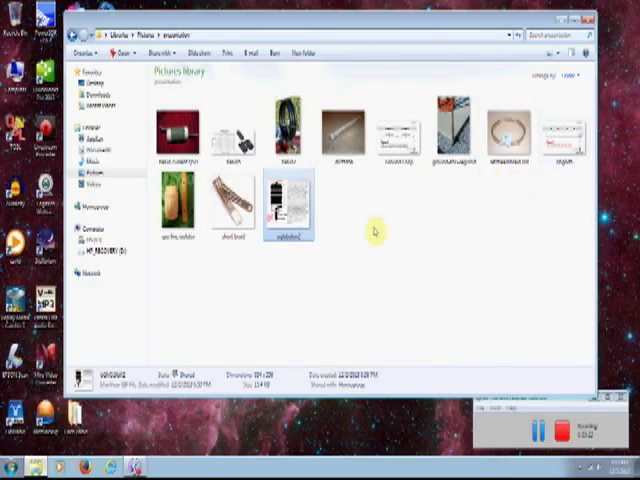
mouse_move(363, 250)
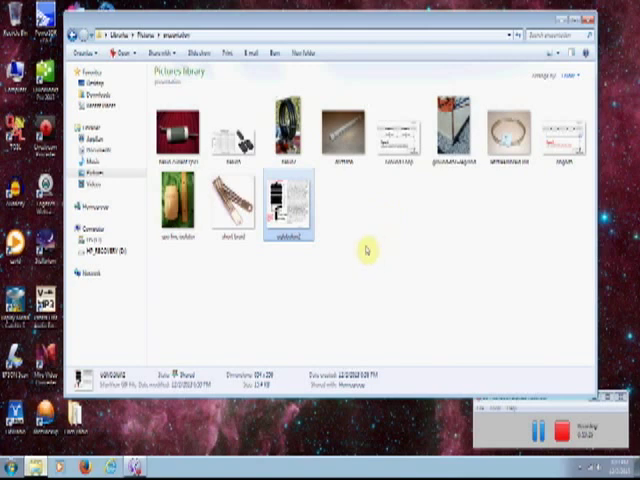
mouse_move(383, 263)
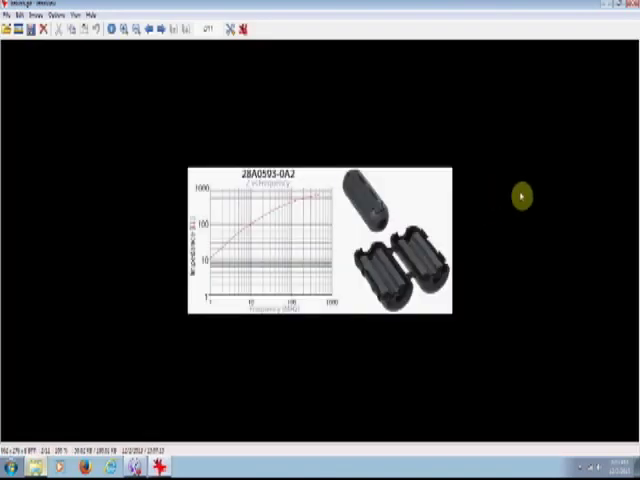
mouse_move(405, 283)
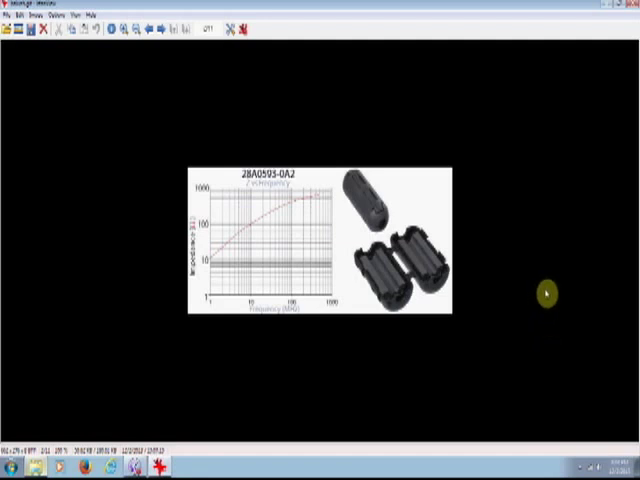
mouse_move(492, 305)
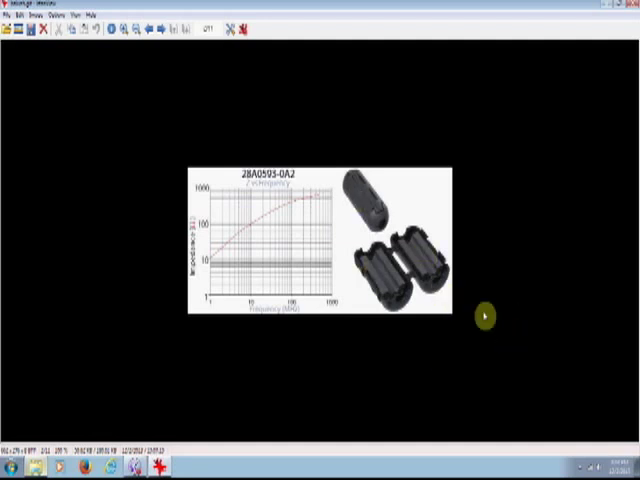
mouse_move(455, 273)
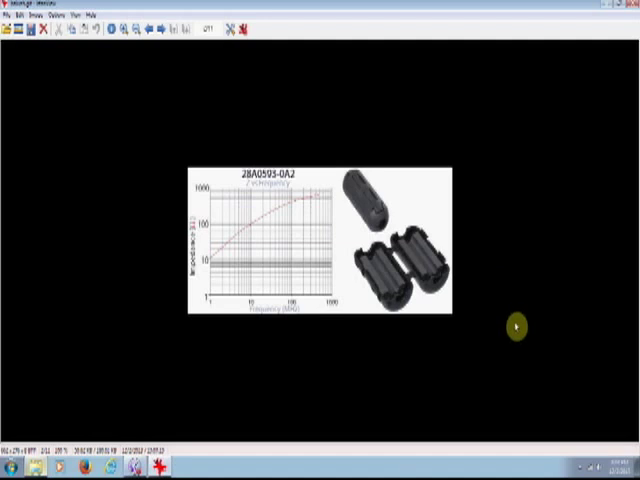
mouse_move(462, 347)
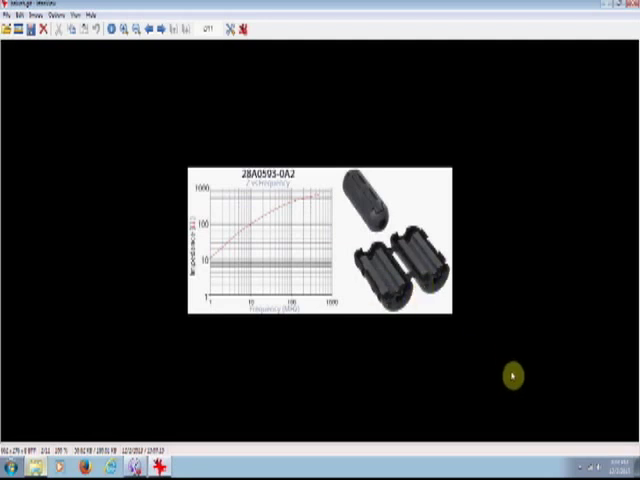
mouse_move(424, 310)
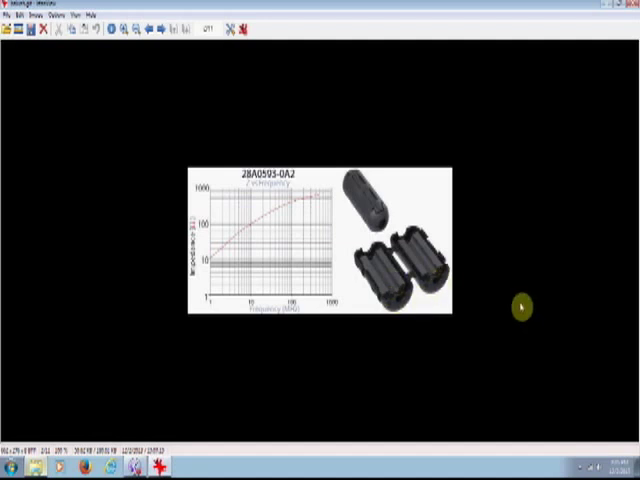
mouse_move(506, 338)
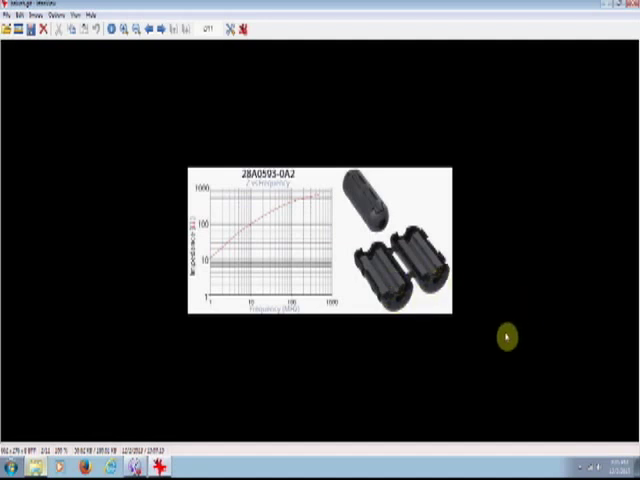
mouse_move(410, 315)
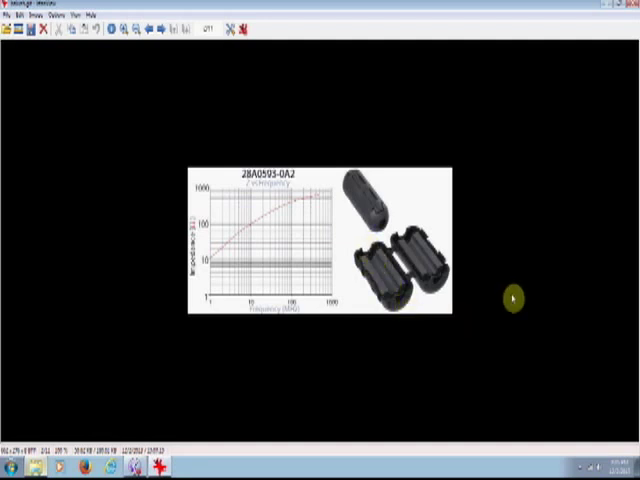
mouse_move(503, 296)
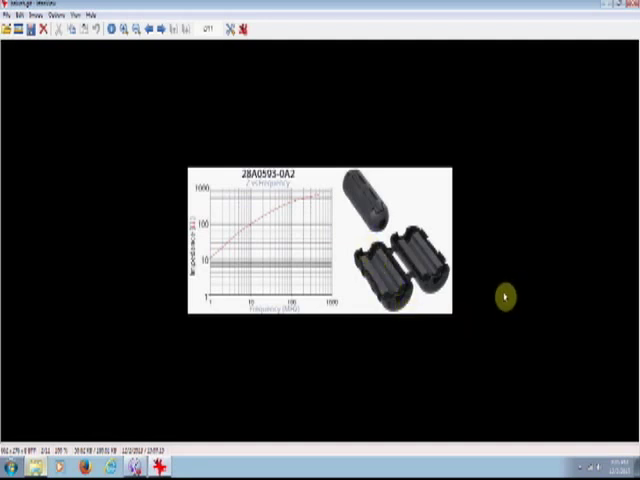
mouse_move(496, 271)
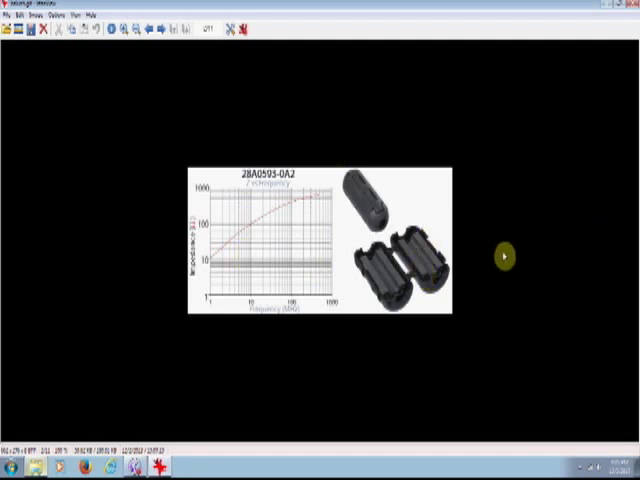
mouse_move(515, 355)
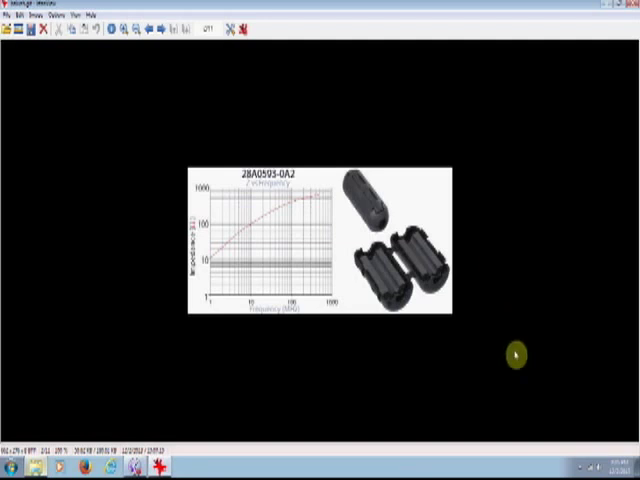
mouse_move(395, 295)
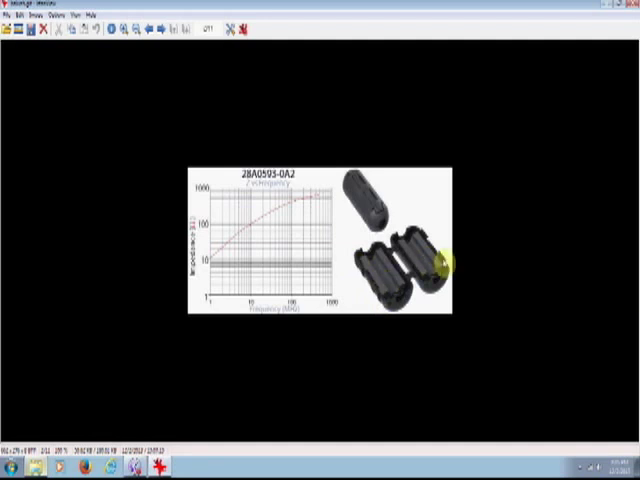
mouse_move(539, 252)
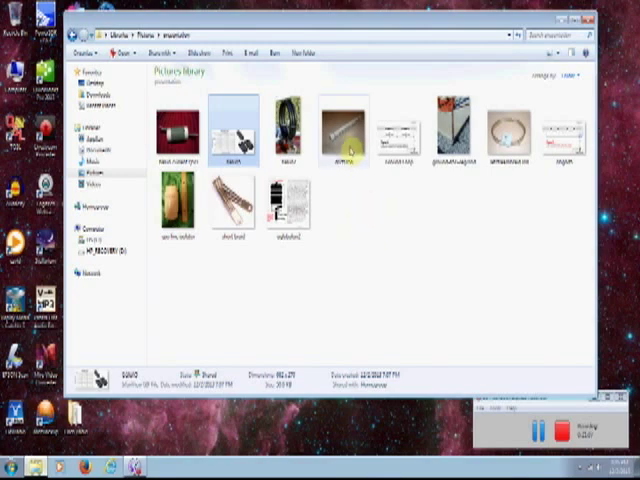
Open the white PVC tube with end caps photo from the thumbnails
double_click(334, 128)
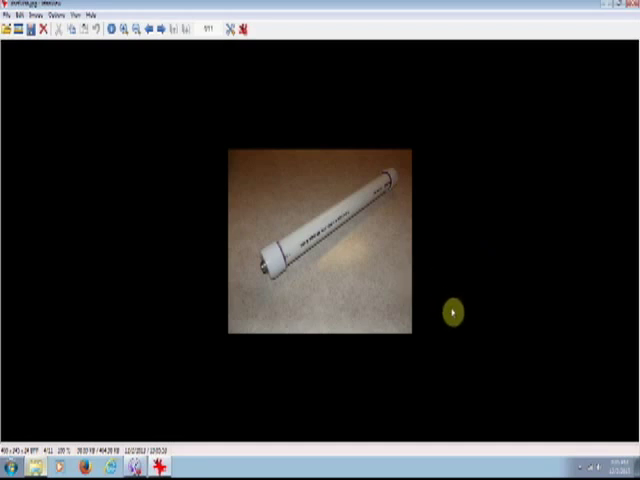
mouse_move(272, 262)
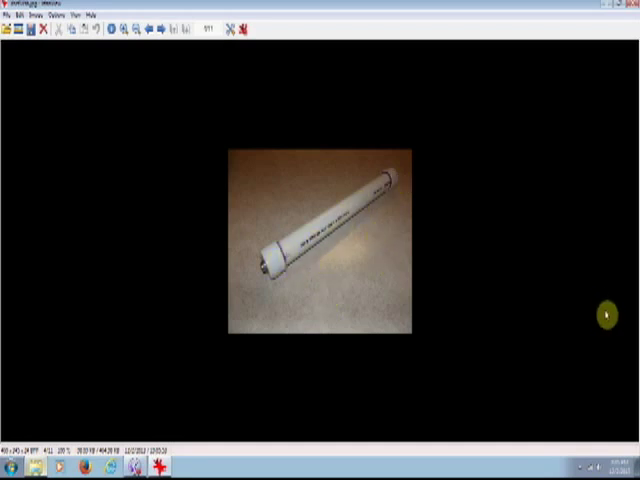
mouse_move(440, 298)
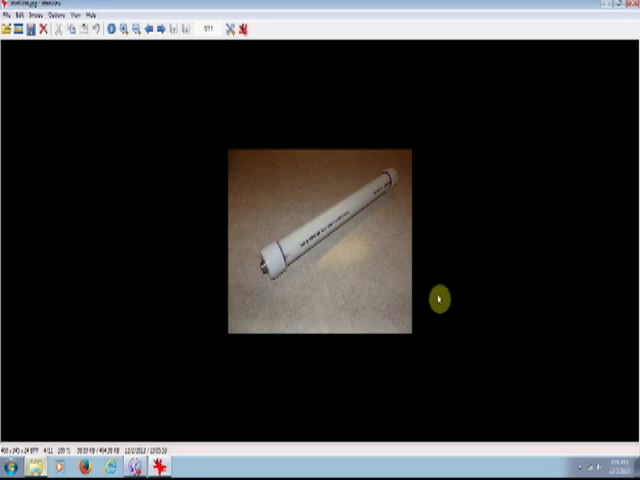
mouse_move(447, 283)
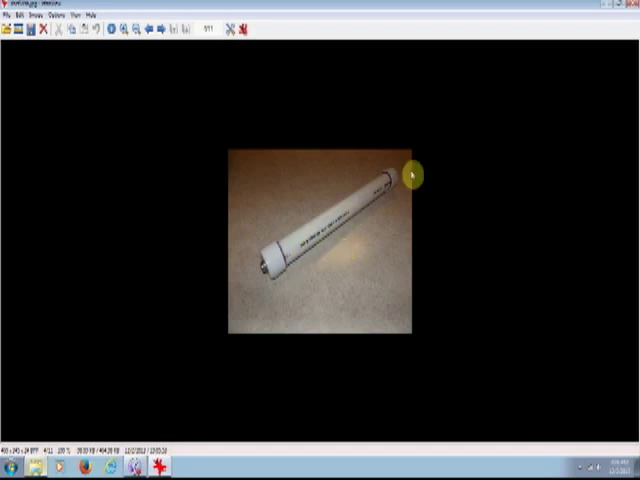
mouse_move(490, 258)
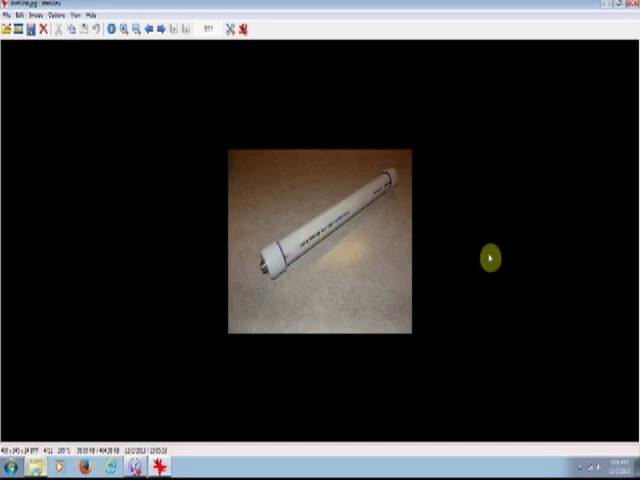
mouse_move(500, 288)
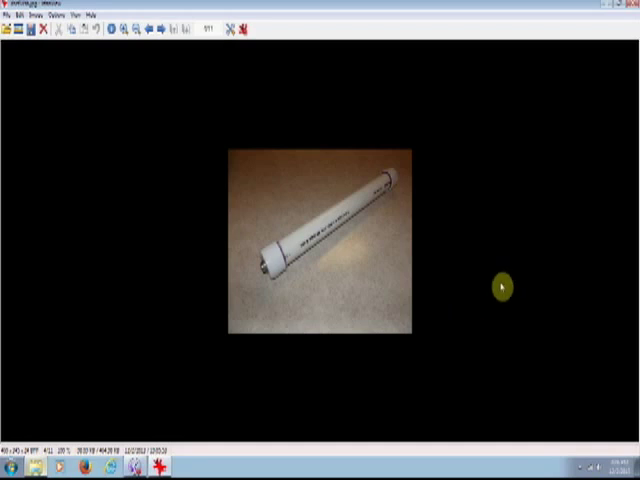
mouse_move(497, 273)
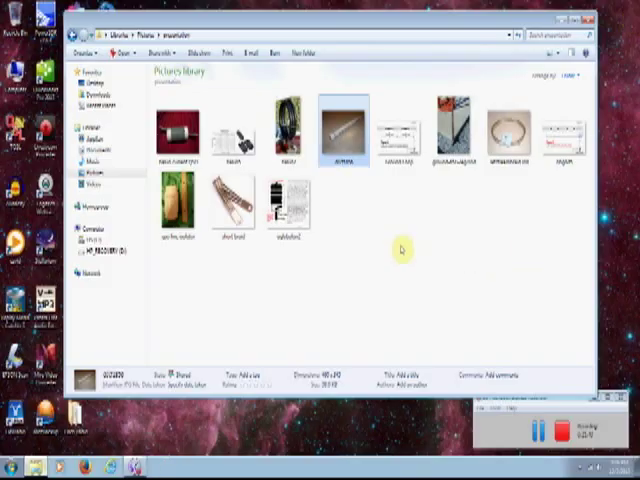
mouse_move(437, 248)
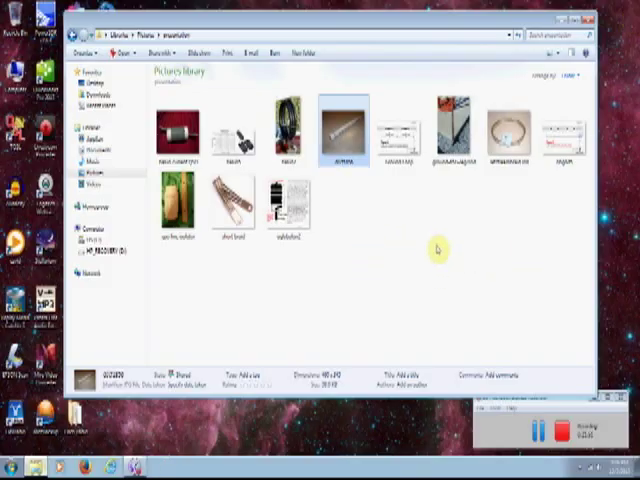
mouse_move(436, 258)
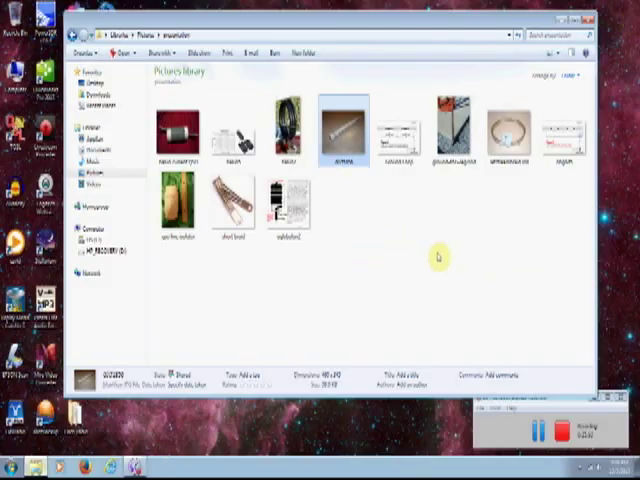
mouse_move(434, 312)
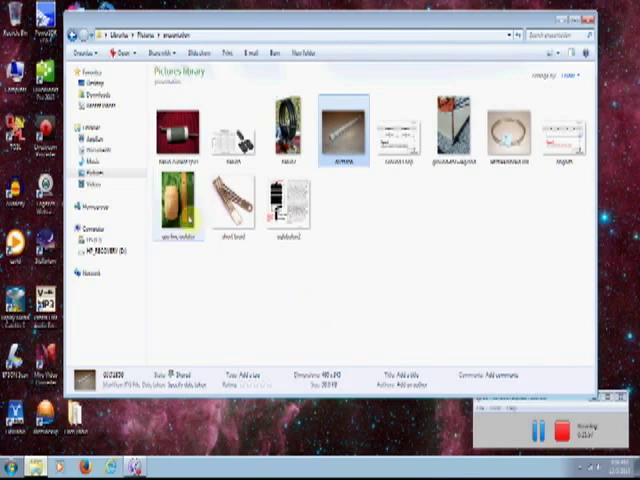
Open the white cylindrical line isolator photo beside the ruler in IrfanView
double_click(343, 127)
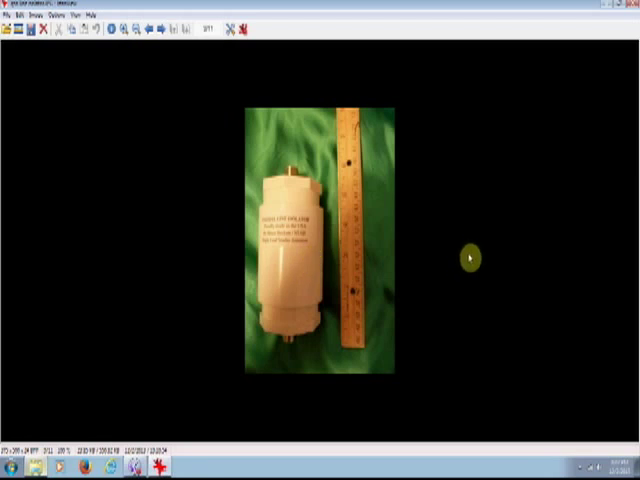
mouse_move(466, 257)
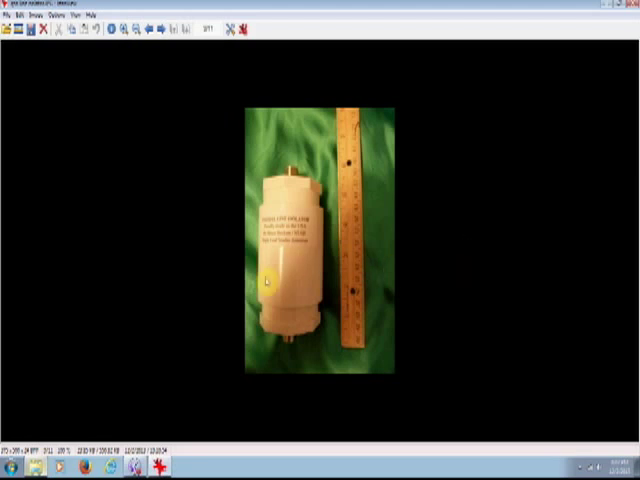
mouse_move(500, 283)
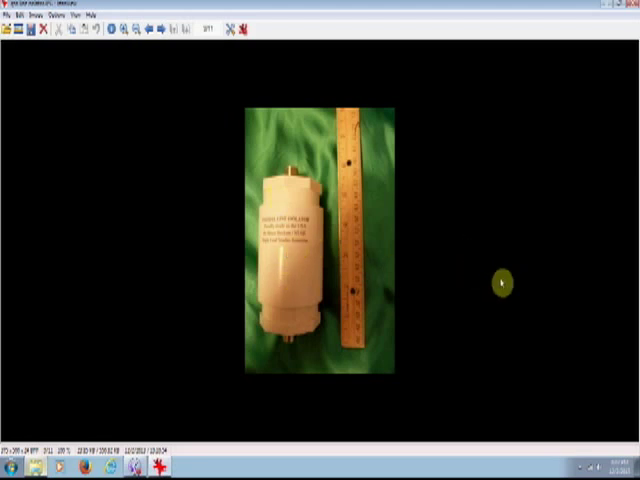
mouse_move(494, 296)
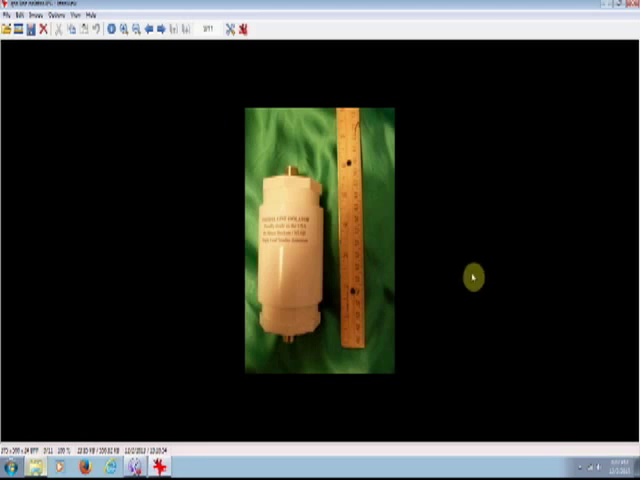
mouse_move(490, 273)
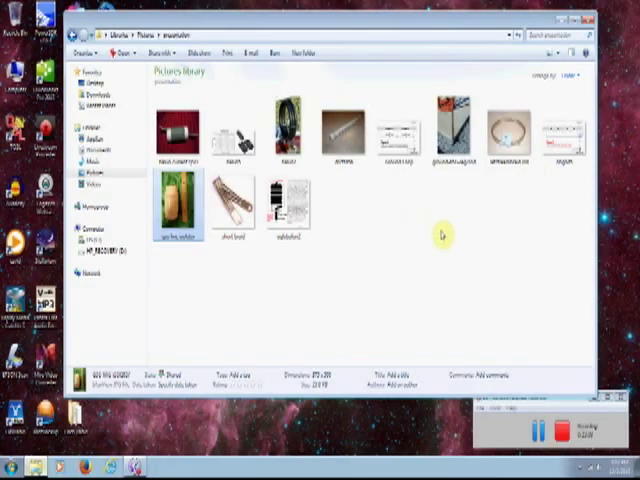
mouse_move(408, 253)
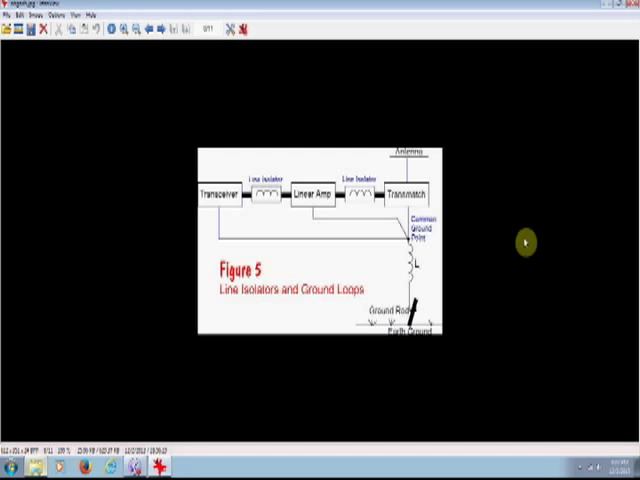
mouse_move(432, 290)
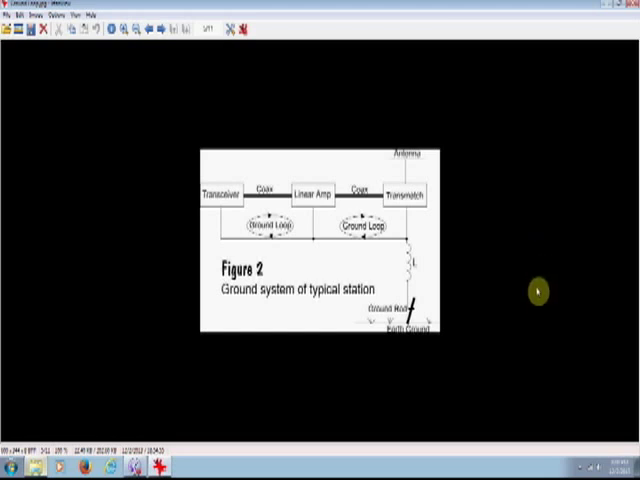
mouse_move(532, 282)
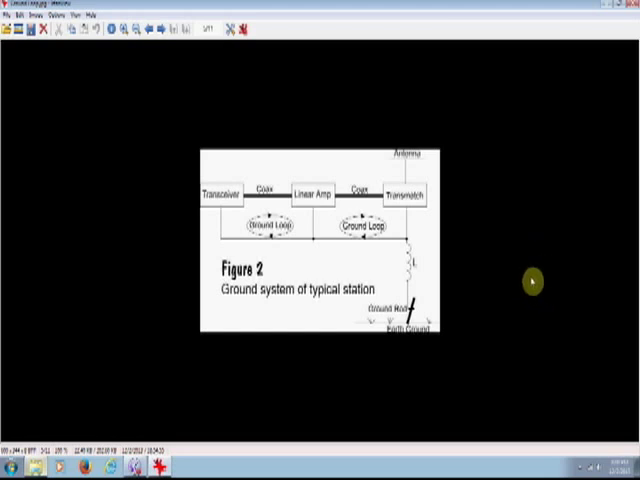
mouse_move(528, 254)
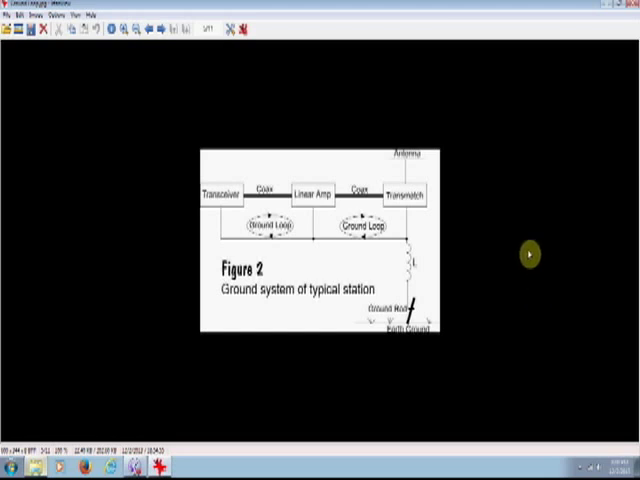
mouse_move(527, 261)
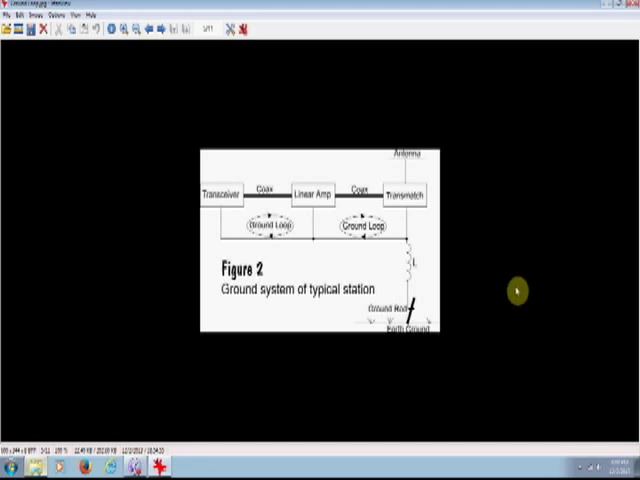
mouse_move(512, 284)
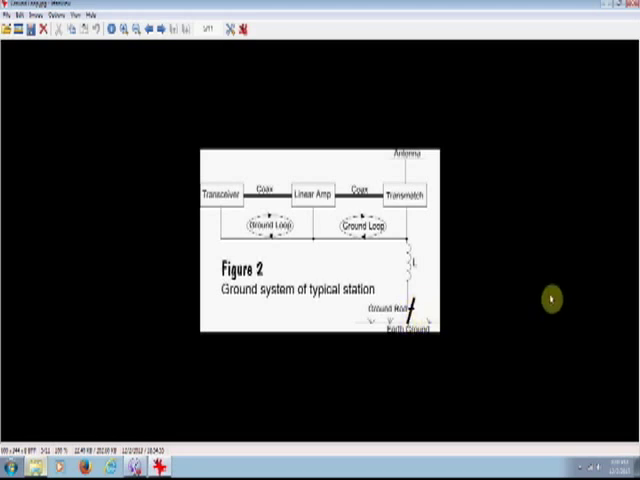
mouse_move(562, 289)
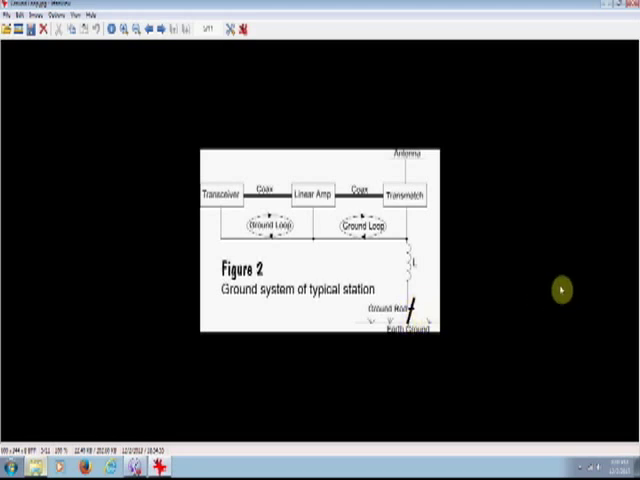
mouse_move(579, 217)
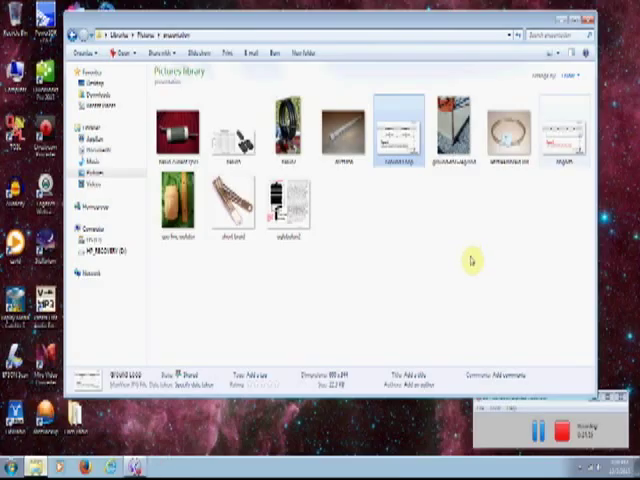
mouse_move(402, 257)
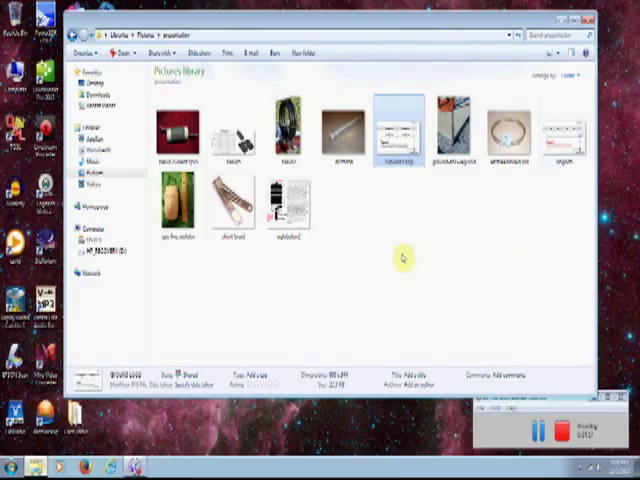
mouse_move(464, 269)
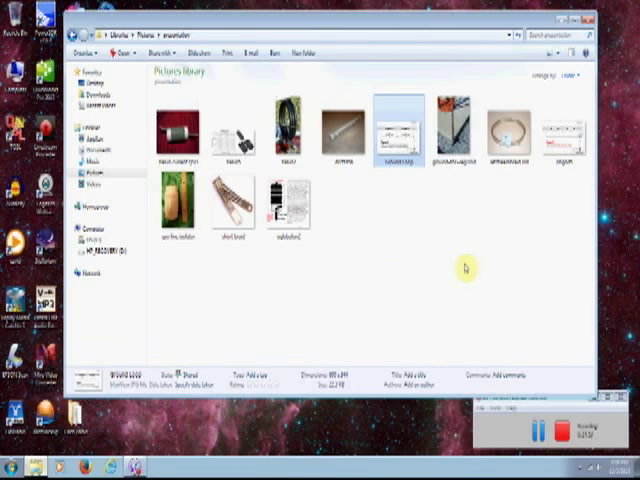
mouse_move(483, 282)
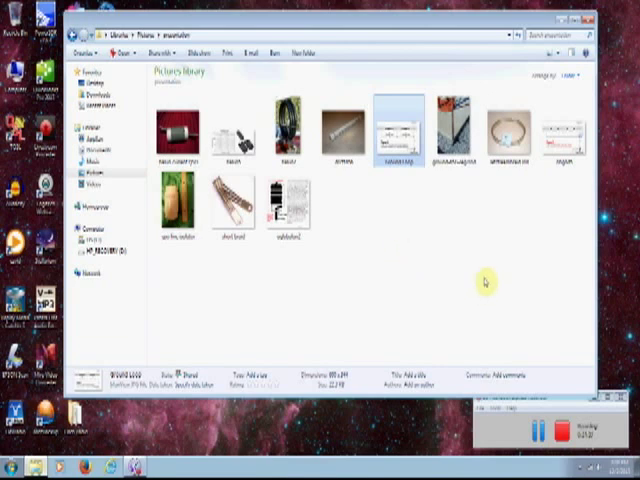
mouse_move(475, 296)
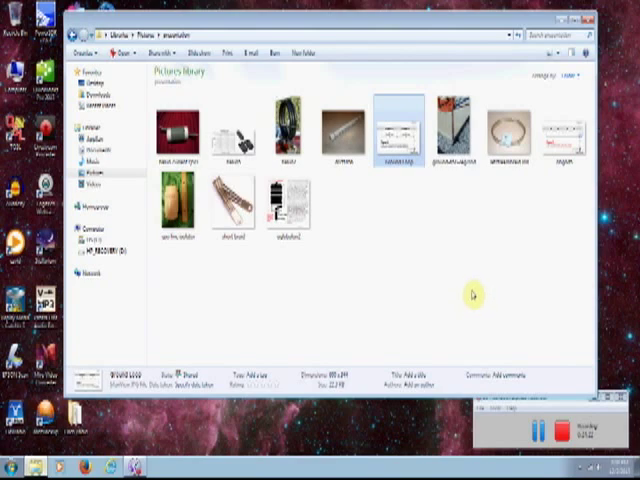